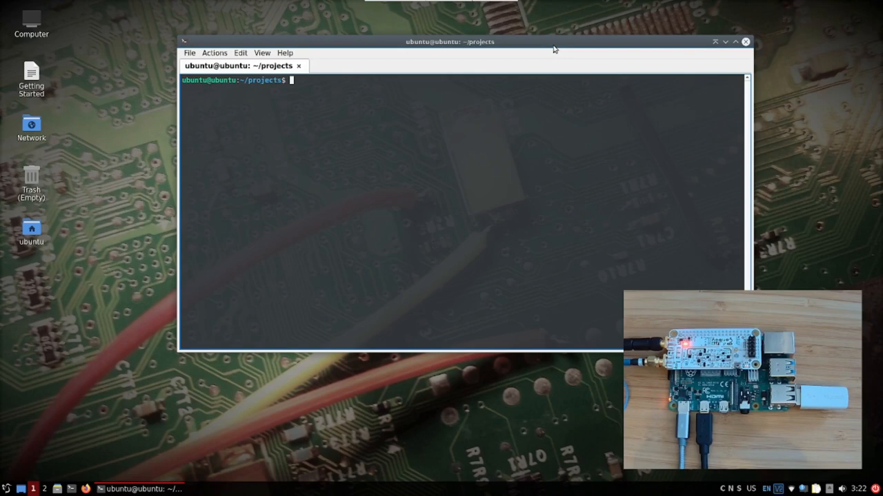
pyautogui.moveTo(508, 183)
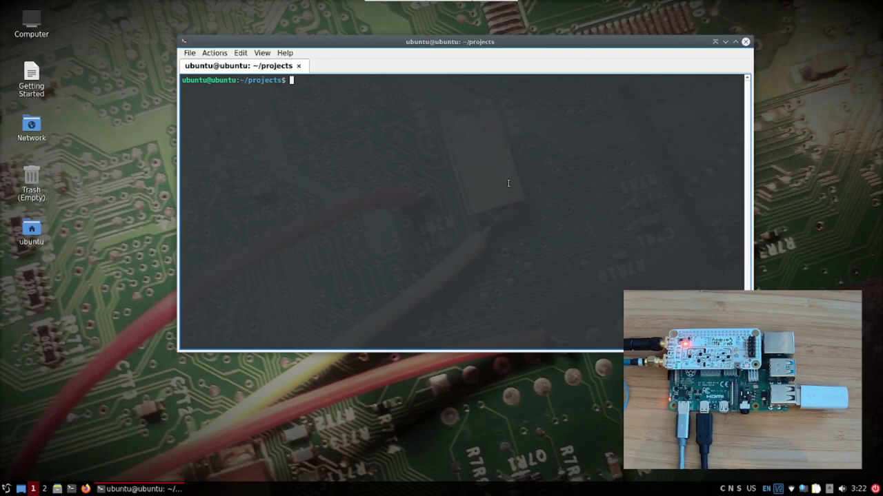
# - Move the terminal, enter ~/projects/cariboulite and list its build, driver and firmware contents
pyautogui.moveTo(449, 41); pyautogui.dragTo(502, 44)
pyautogui.write('ll')
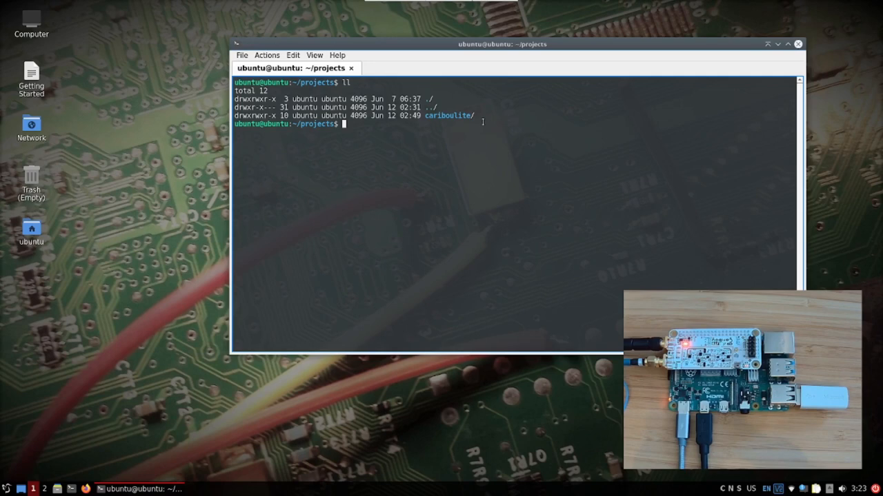
pyautogui.press('Return')
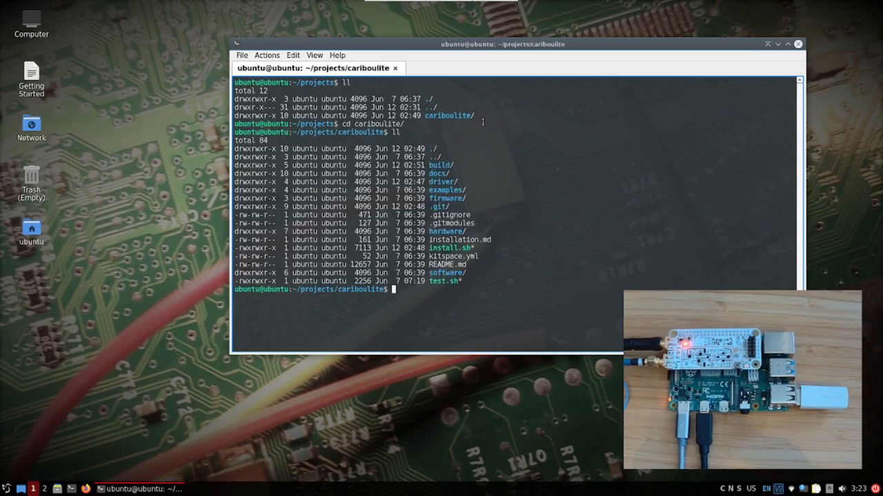
# - Delete the build/ folder with sudo rm -R and confirm it is gone from the listing
pyautogui.write('rm')
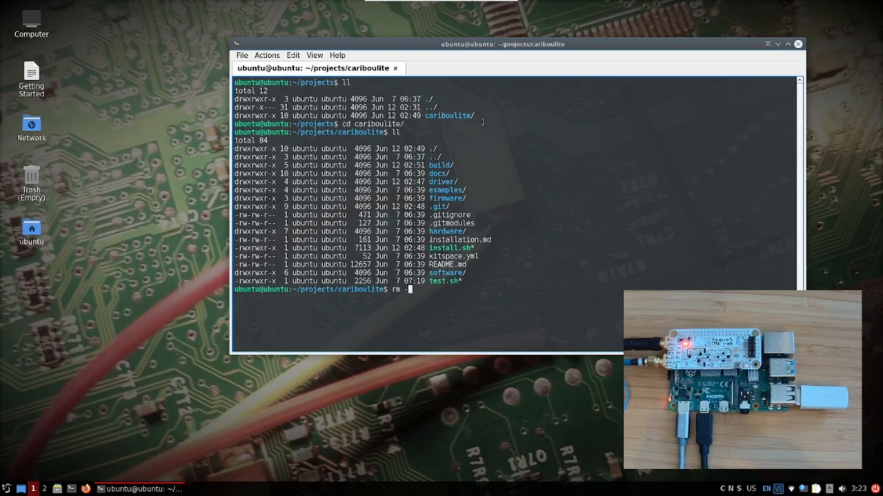
pyautogui.write('-R')
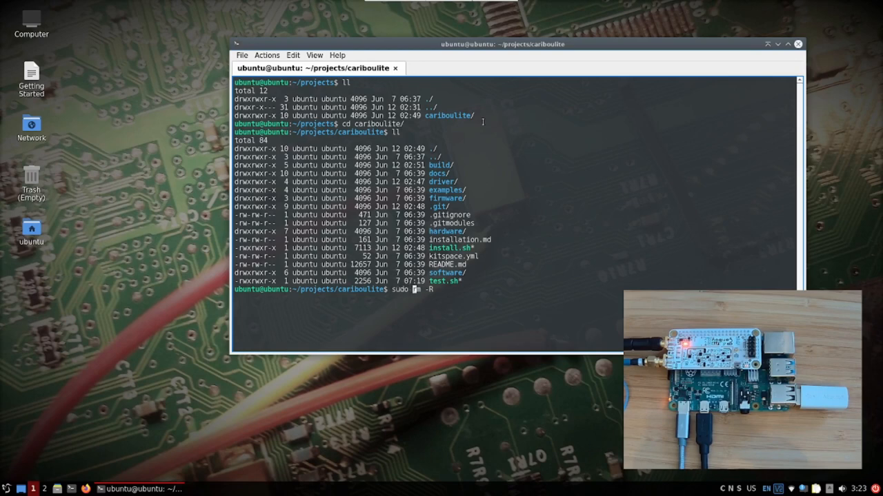
pyautogui.write('rm')
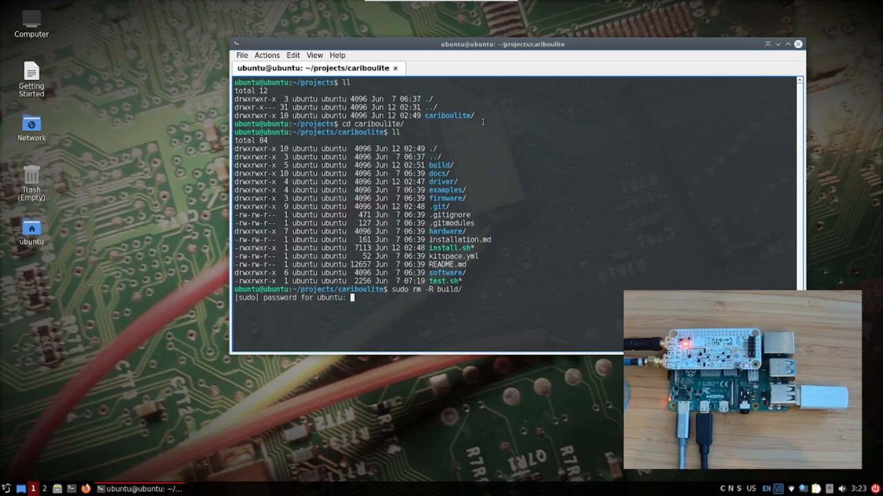
pyautogui.press('Return')
pyautogui.write('ll')
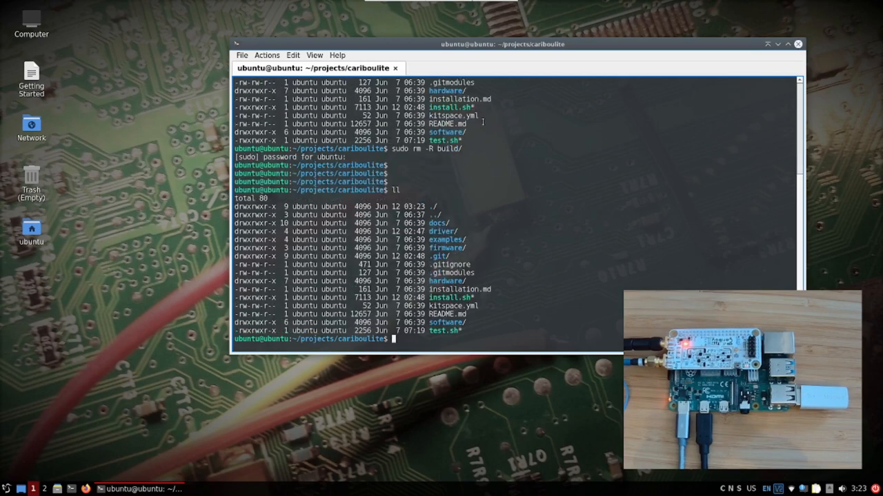
# - Run ./install.sh and follow the output until it reports success and requests a reboot
pyautogui.write('./')
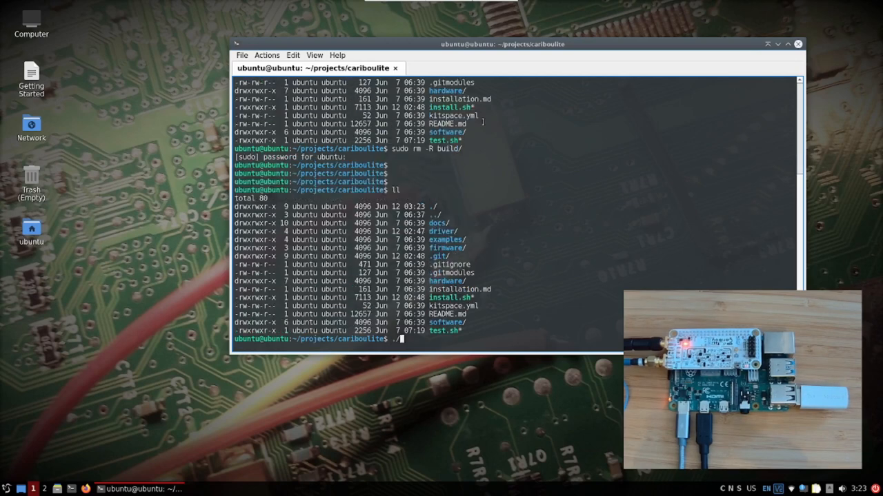
pyautogui.write('install.sh')
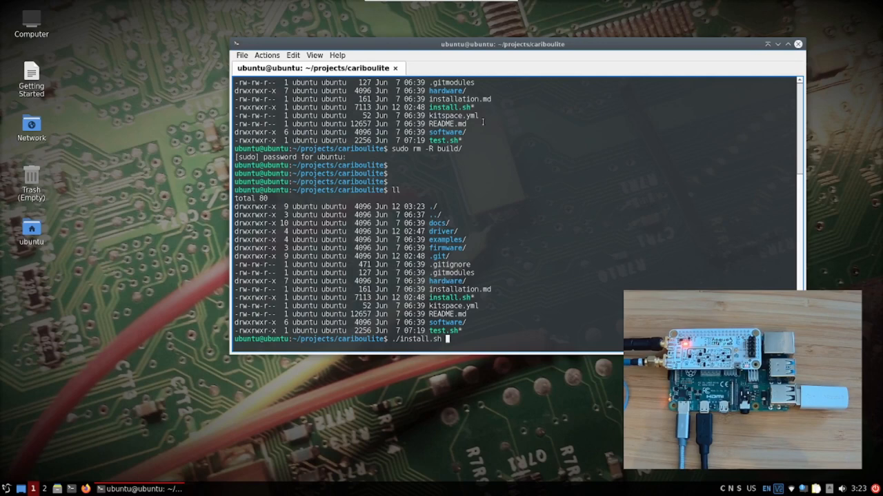
pyautogui.press('Return')
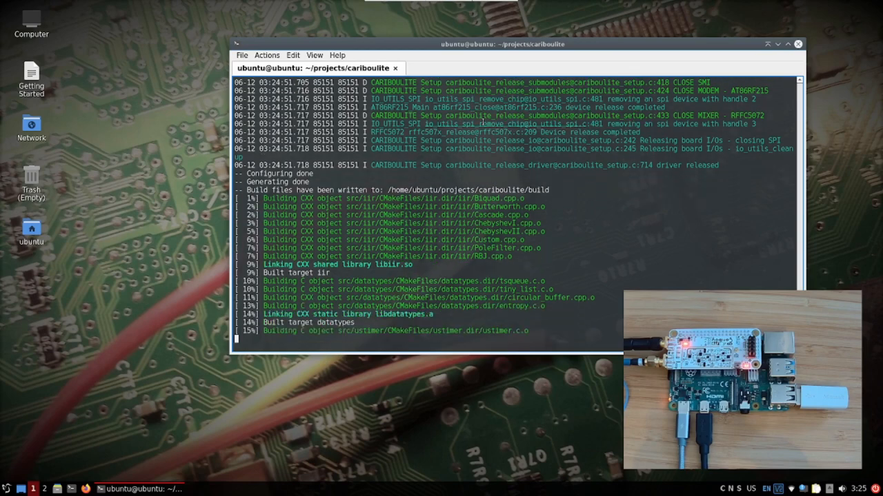
pyautogui.scroll(-3)
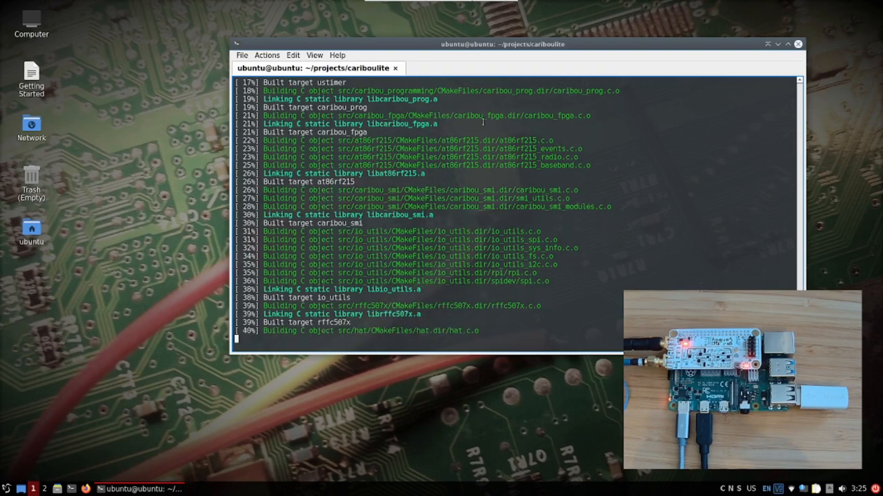
pyautogui.scroll(-3)
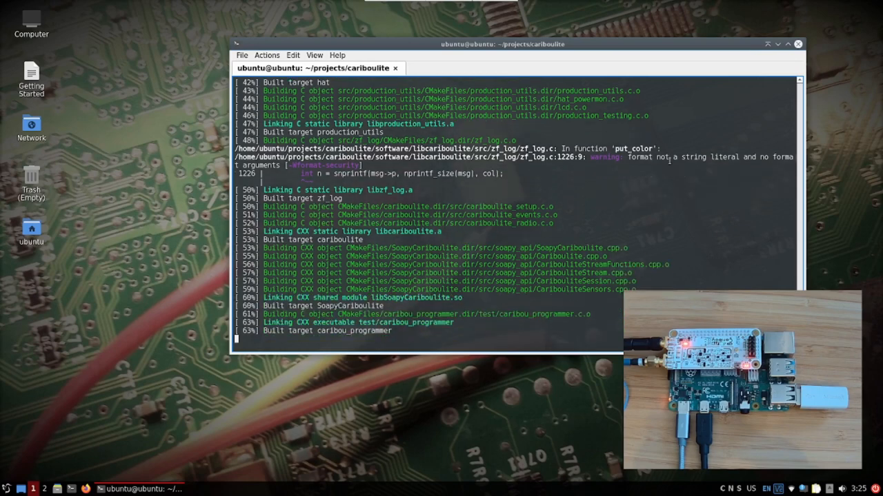
pyautogui.scroll(-3)
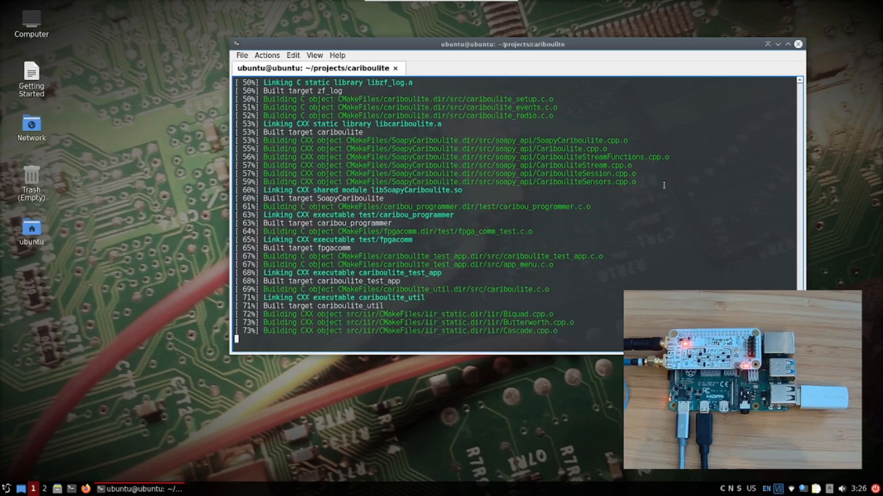
pyautogui.scroll(-3)
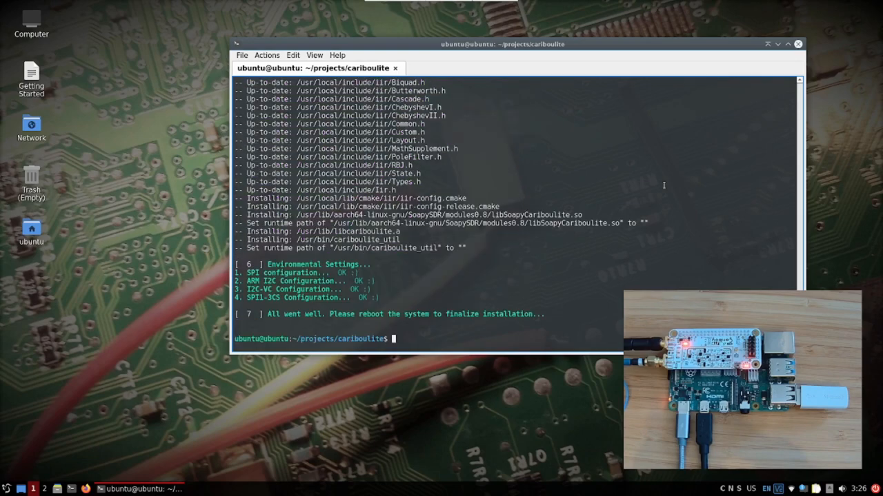
pyautogui.moveTo(437, 328)
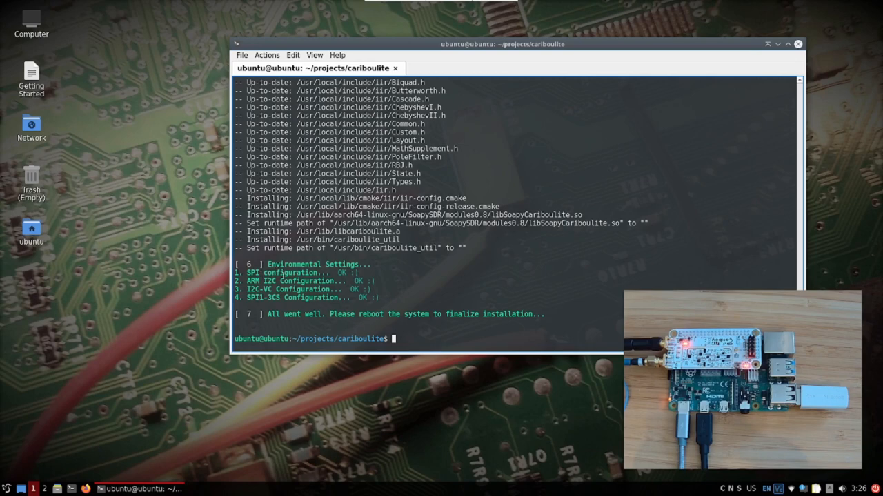
pyautogui.moveTo(364, 287)
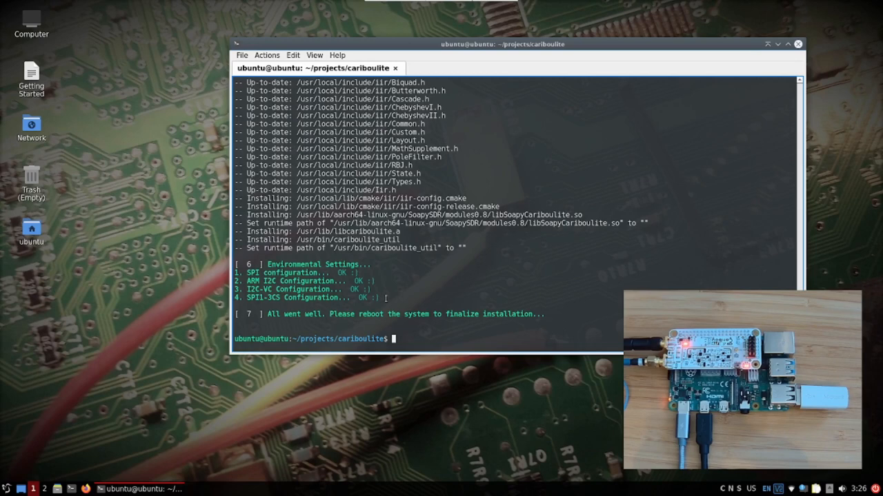
pyautogui.moveTo(409, 343)
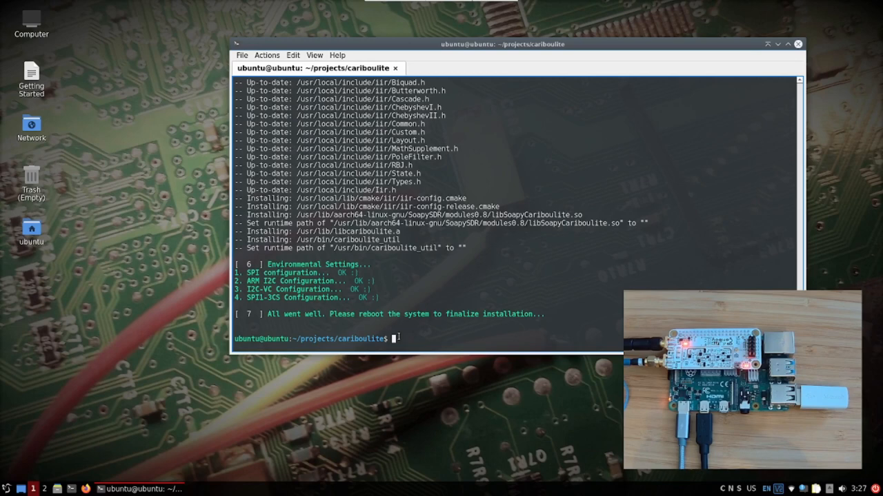
# - Try printing /boot/config.txt, which shows nothing
pyautogui.write('li')
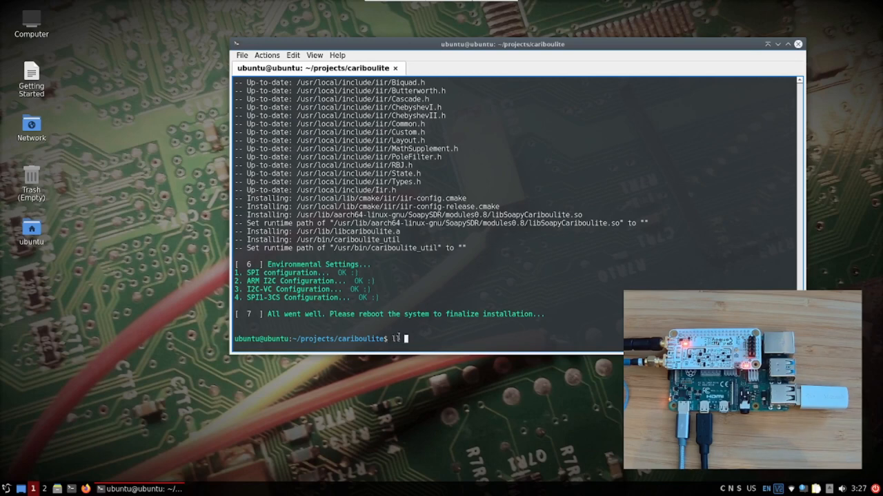
pyautogui.write('/boot/co')
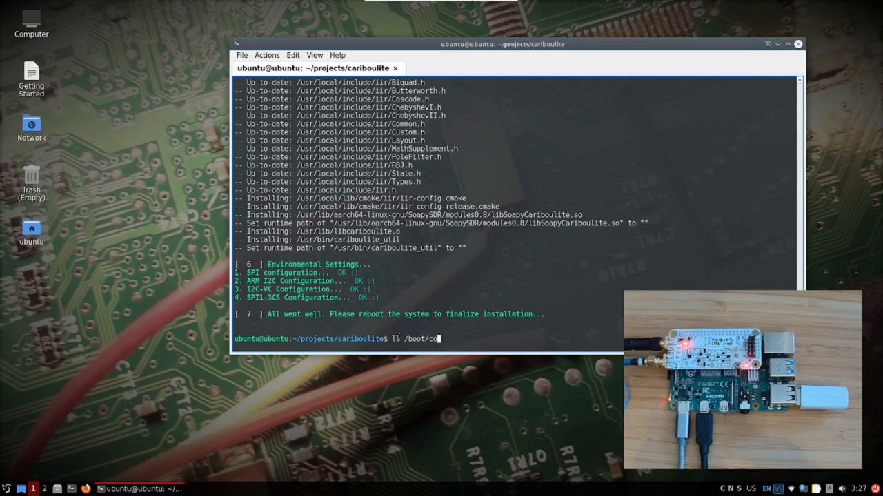
pyautogui.write('nfig.txt')
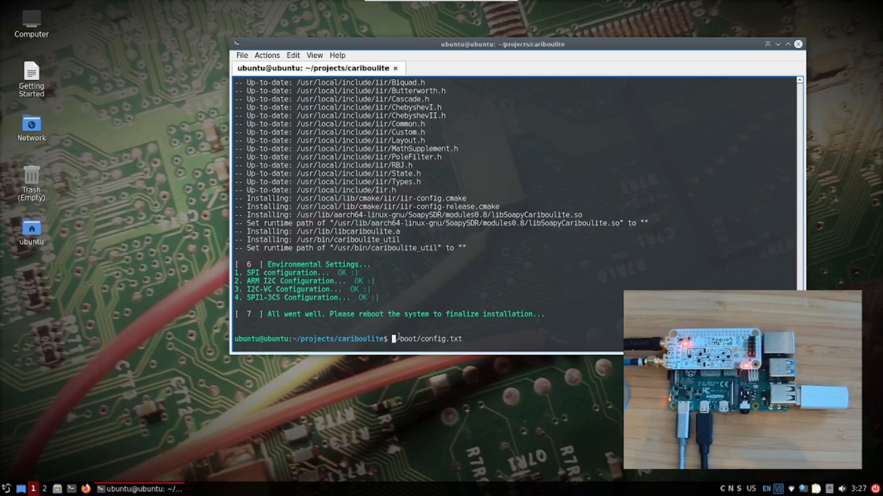
pyautogui.press('Return')
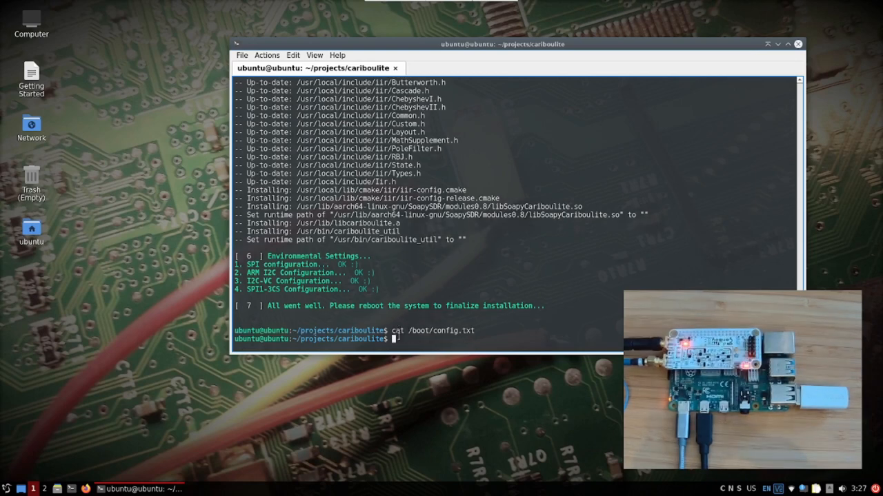
# - Print /boot/firmware/config.txt and start a nano command to edit it
pyautogui.write('cat /boot/config.txt')
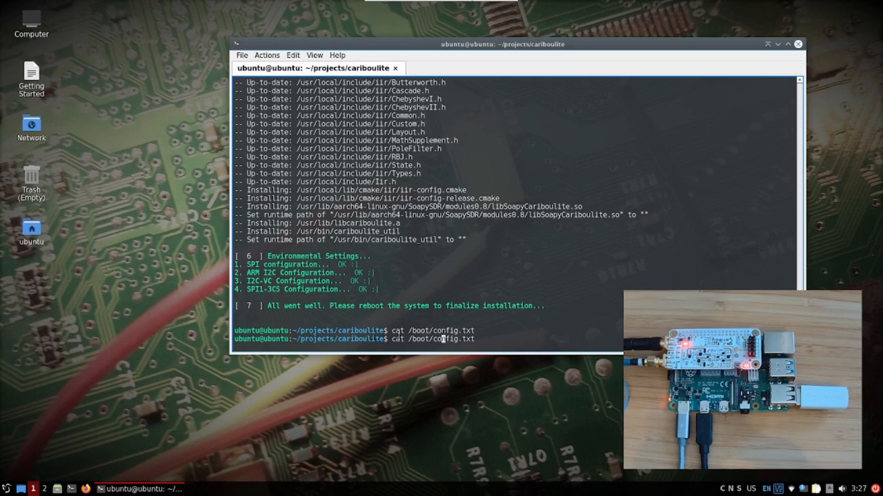
pyautogui.write('firmware/')
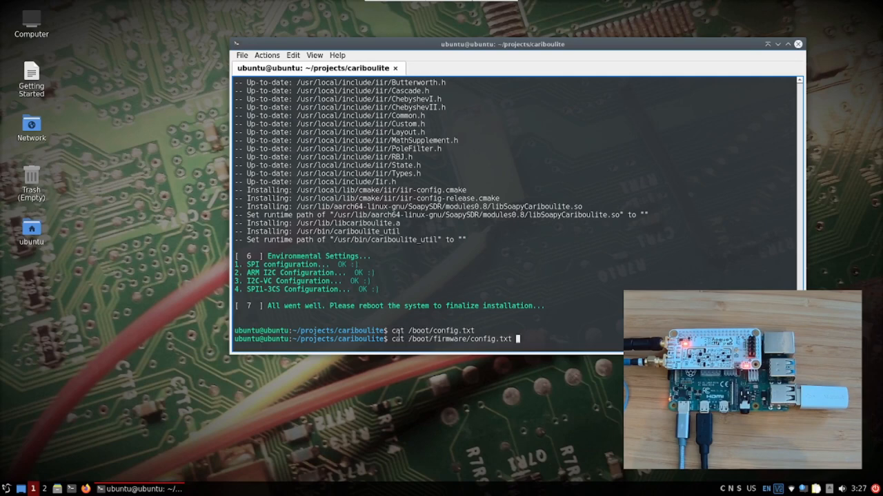
pyautogui.press('Return')
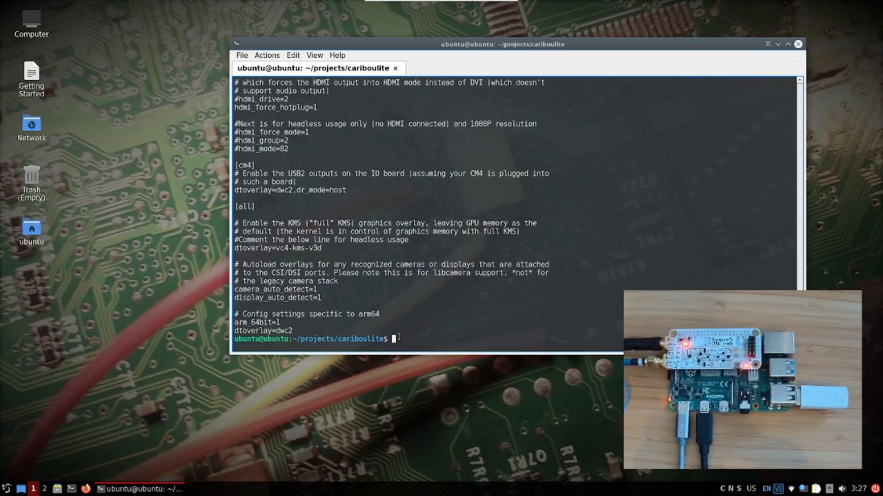
pyautogui.write('cat /boot/firmware/config.txt')
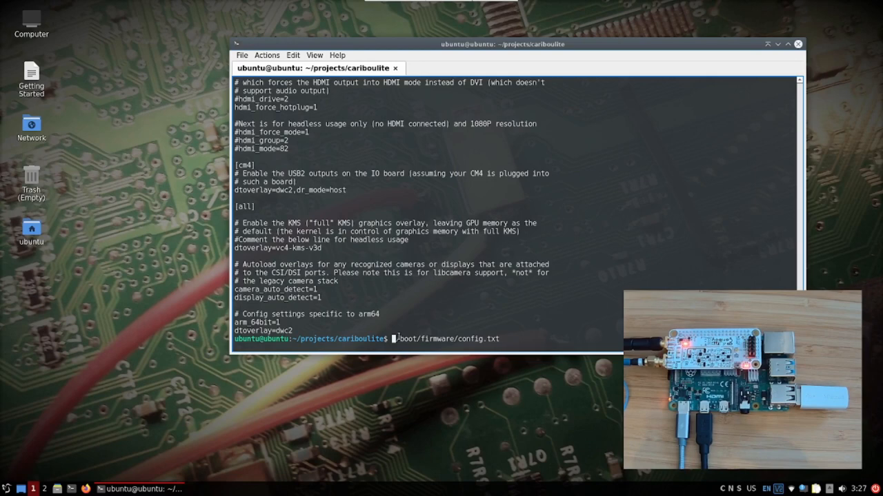
pyautogui.write('nano')
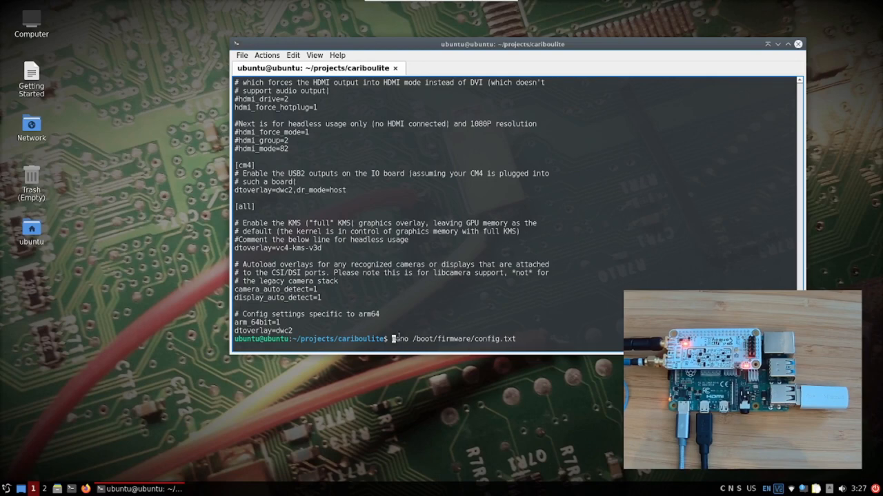
# - Open /boot/firmware/config.txt with sudo nano and read down to the [all] section
pyautogui.write('sudo')
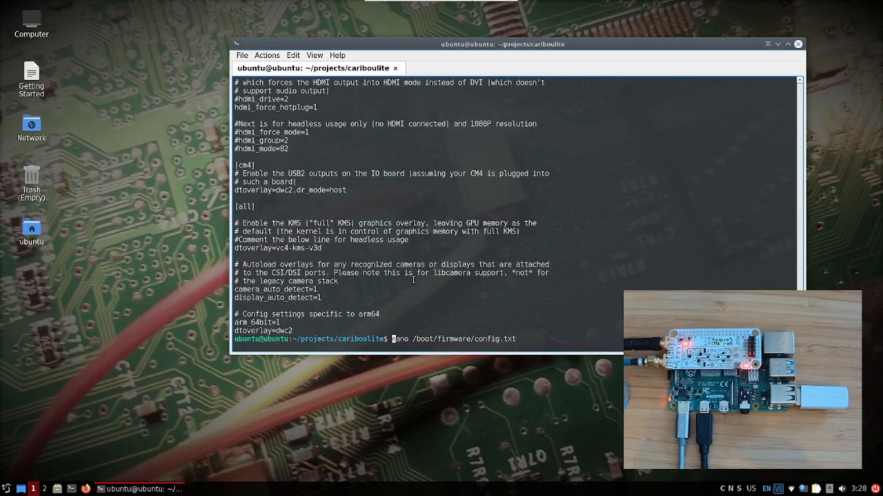
pyautogui.press('Return')
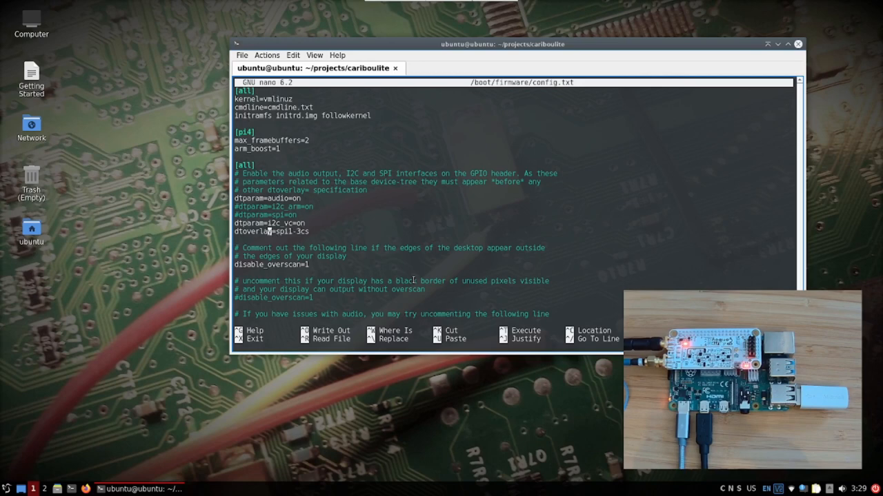
pyautogui.scroll(-3)
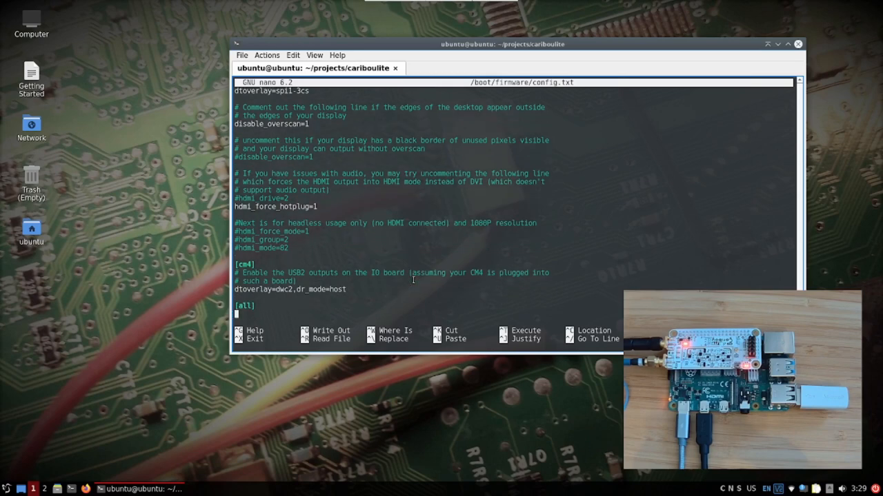
pyautogui.scroll(-3)
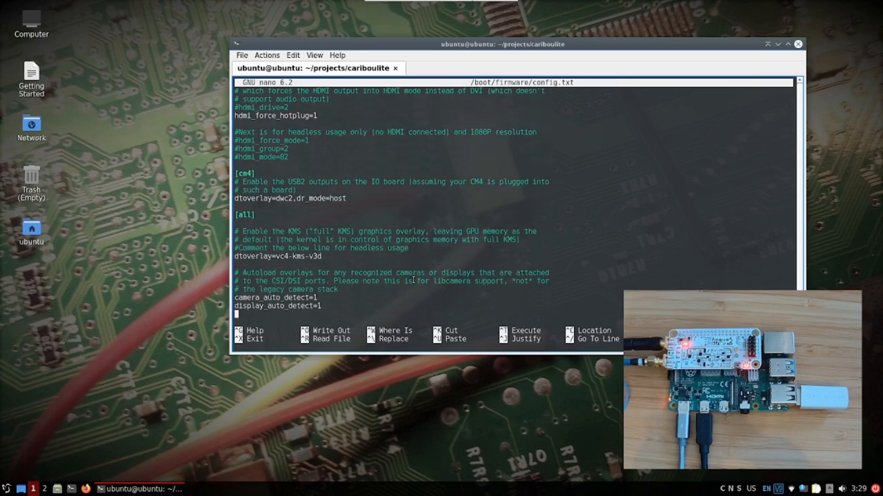
pyautogui.scroll(-3)
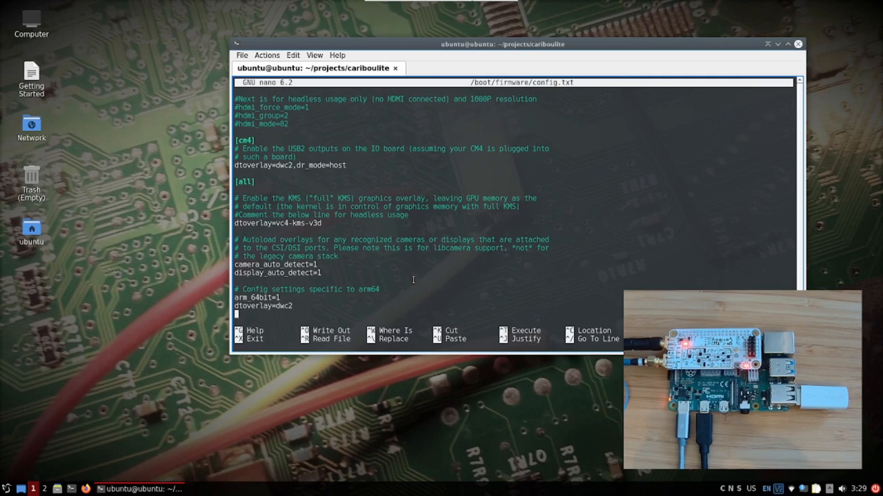
# - Exit nano with Ctrl+X, then run sudo reboot and confirm the restart
pyautogui.press('ctrl+x')
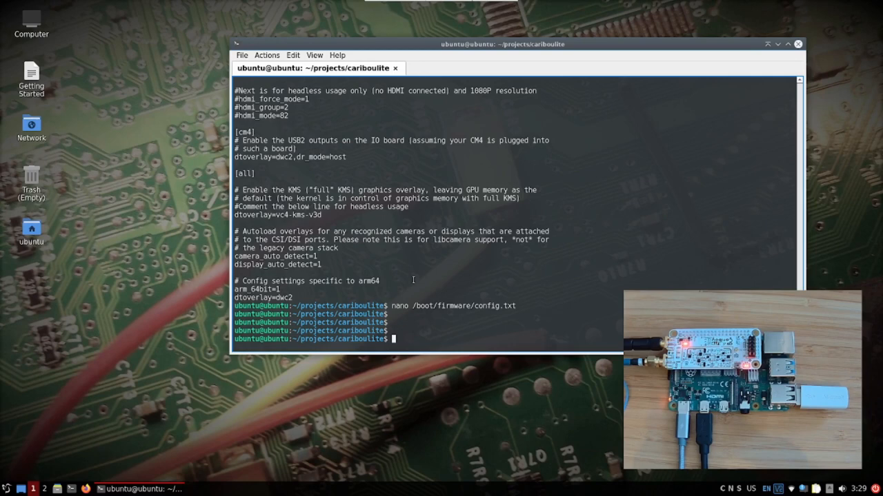
pyautogui.write('sudo')
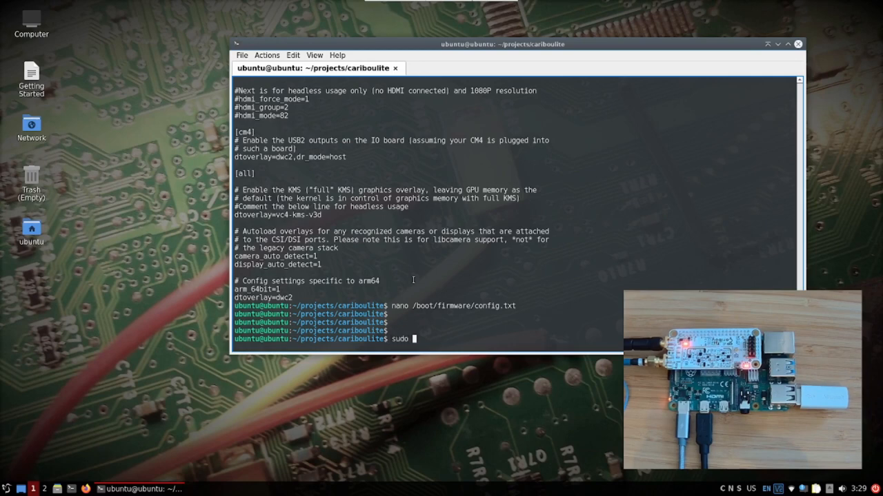
pyautogui.write('reb')
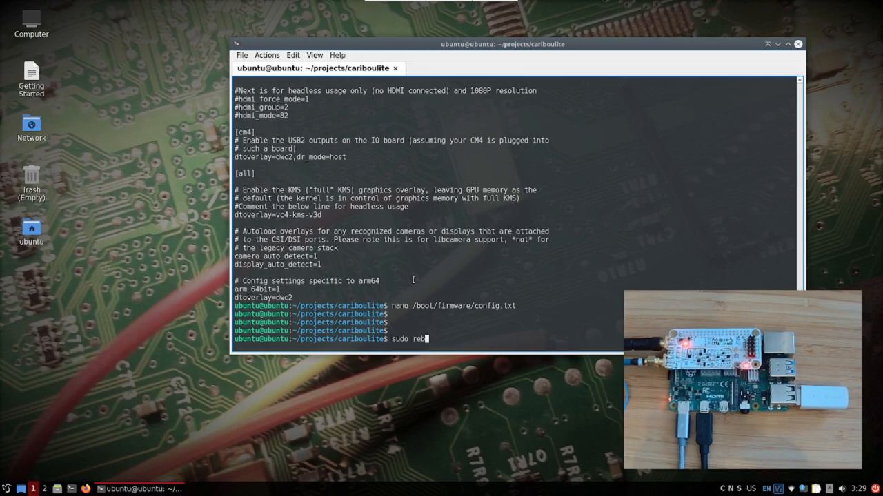
pyautogui.write('oot')
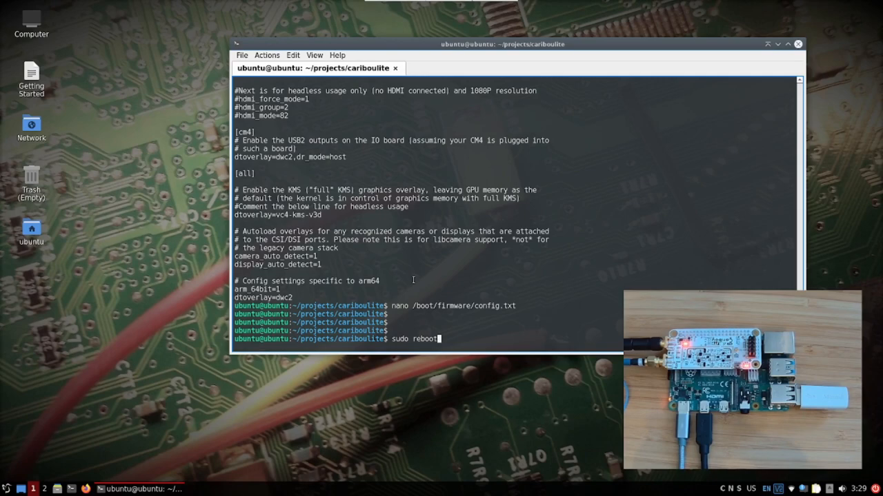
pyautogui.press('Return')
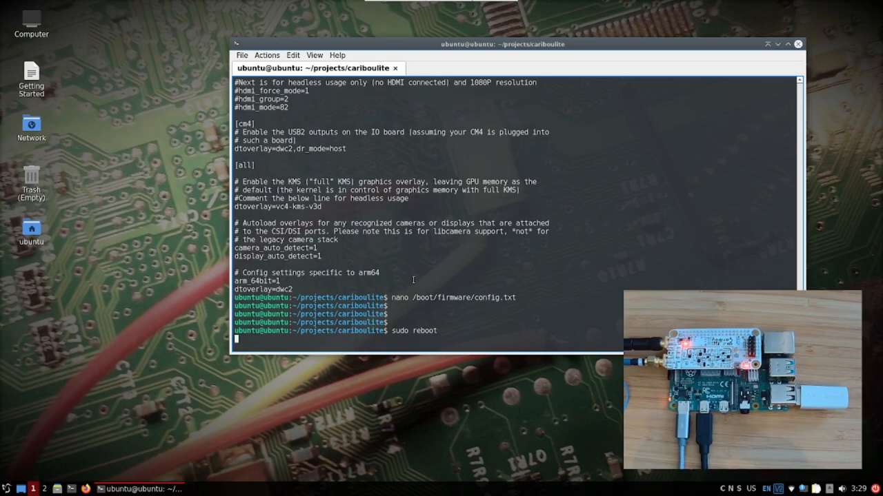
pyautogui.press('Return')
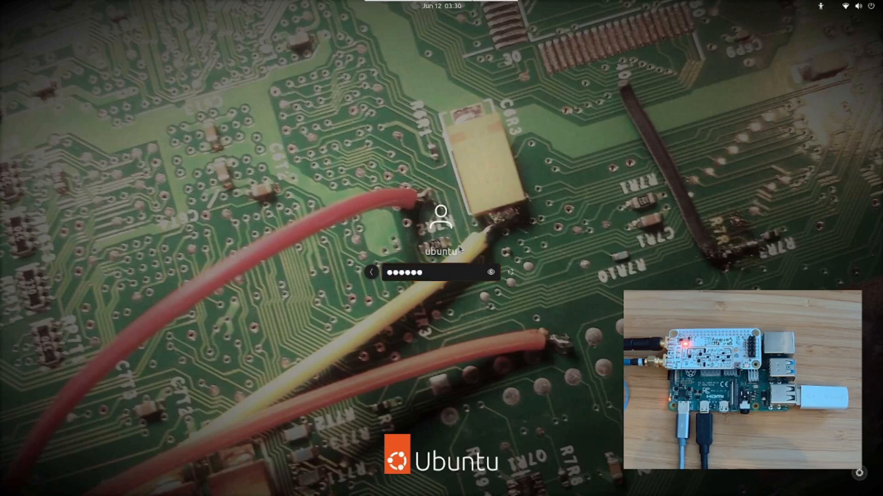
# - Submit the password on the login screen to return to the Ubuntu desktop
pyautogui.press('Return')
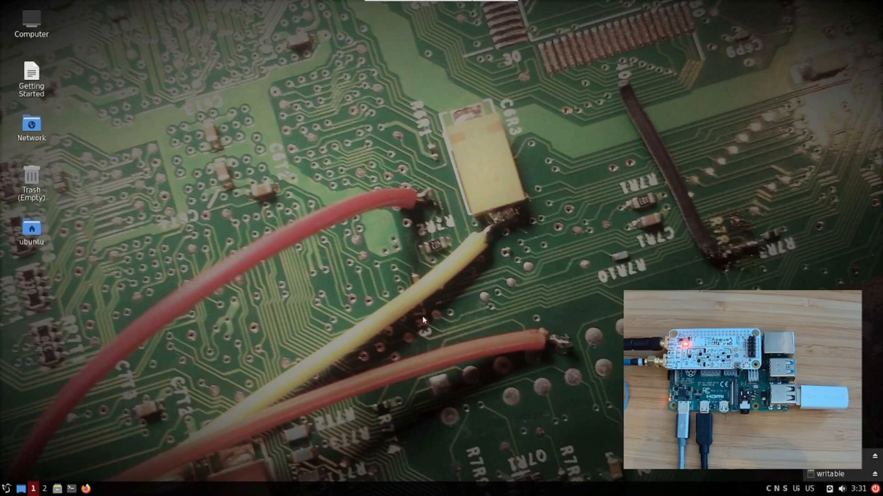
pyautogui.moveTo(420, 245)
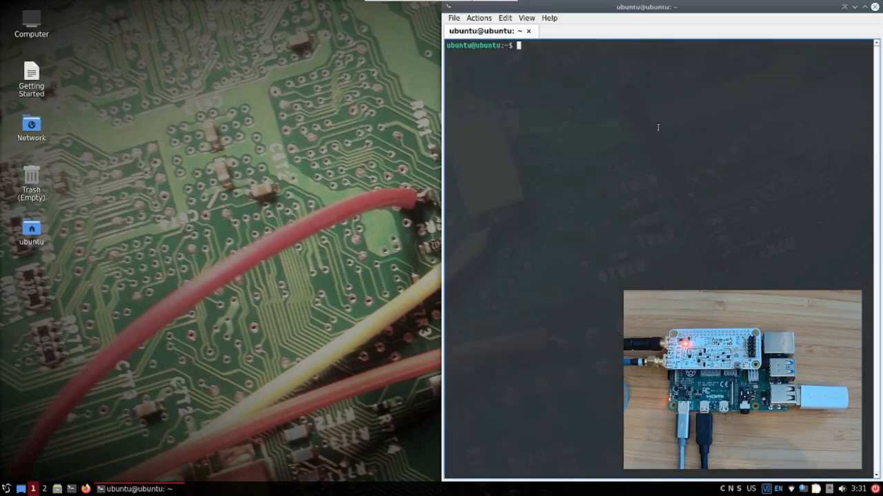
pyautogui.moveTo(449, 138)
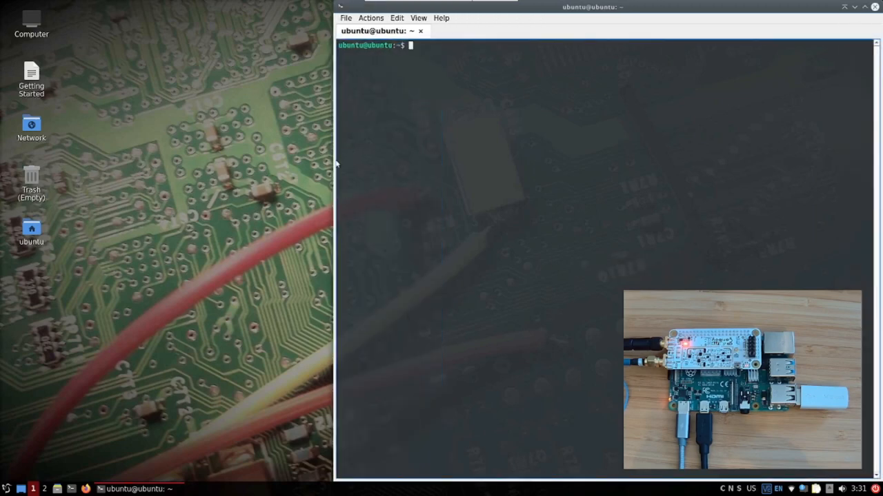
# - Widen the terminal window and list /dev/smi to confirm the SMI device node exists
pyautogui.moveTo(334, 258); pyautogui.dragTo(283, 258)
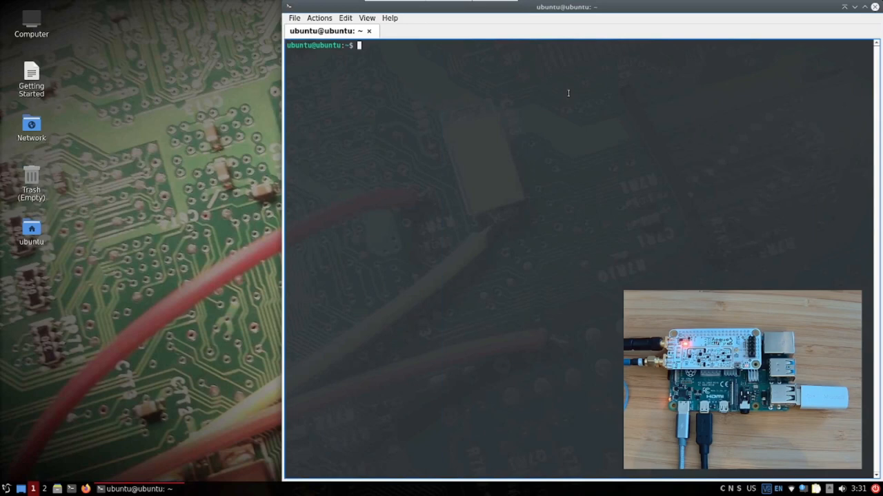
pyautogui.write('ll /')
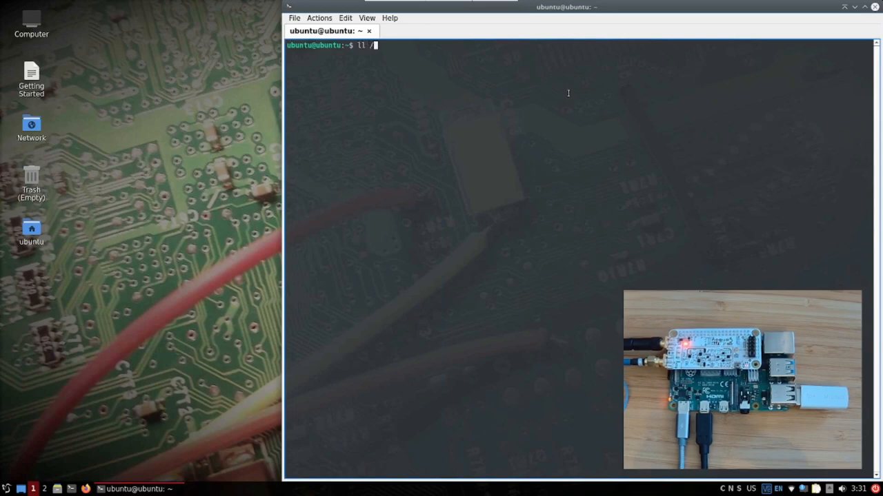
pyautogui.write('dev/s')
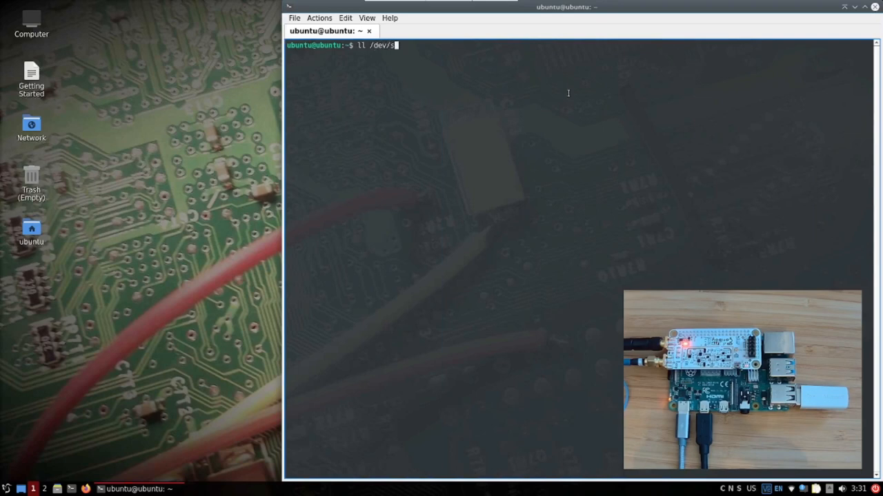
pyautogui.press('Return')
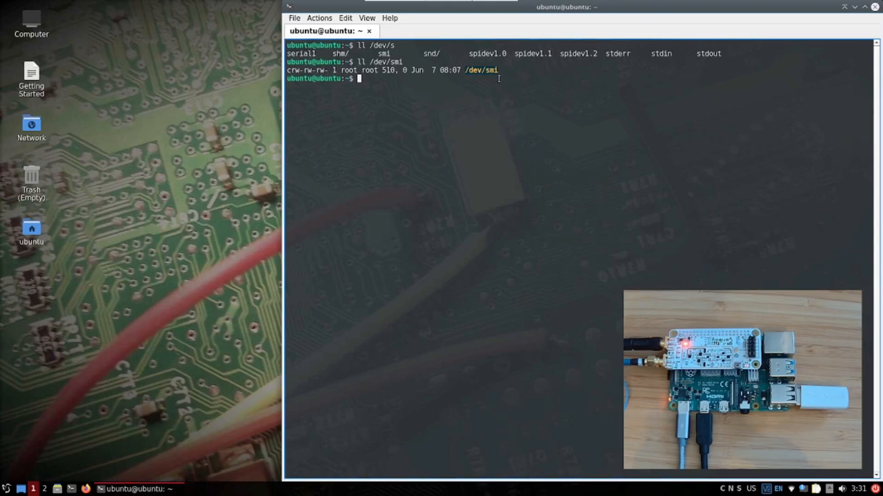
pyautogui.moveTo(667, 73)
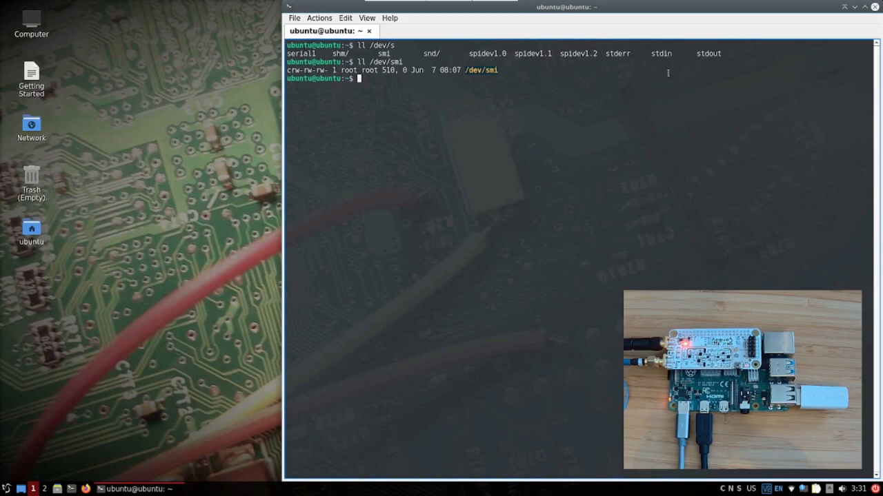
# - Run lsmod | grep smi to confirm smi_stream_dev and bcm2835_smi are loaded
pyautogui.write('ls')
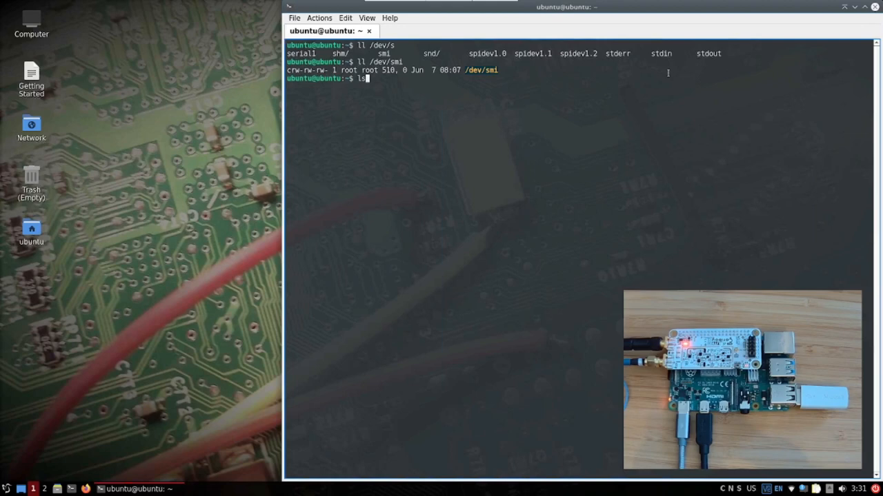
pyautogui.write('mod | grep')
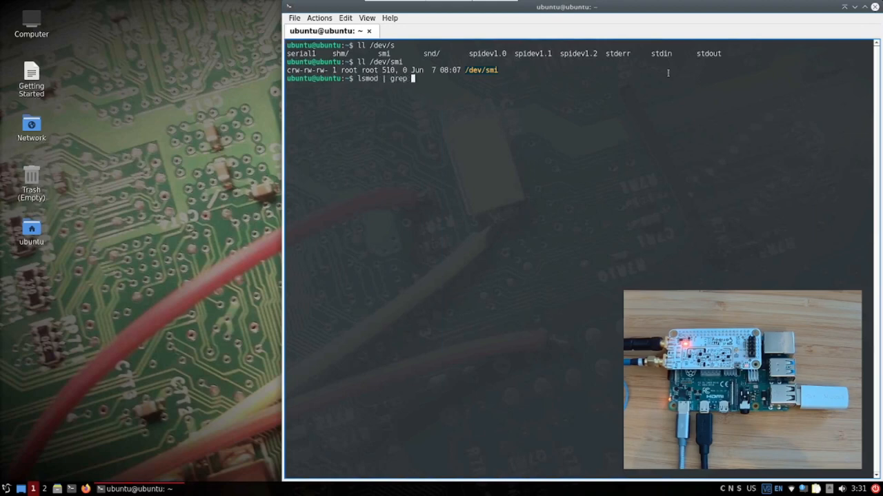
pyautogui.press('Return')
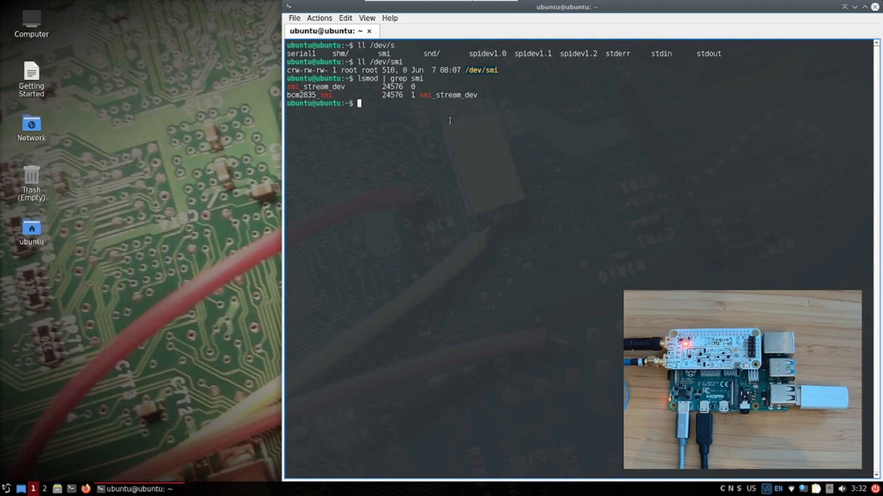
# - Run modinfo smi_stream_dev to view its driver path, CaribouLabs author and kfifo/GPIO parameters
pyautogui.write('modinfo')
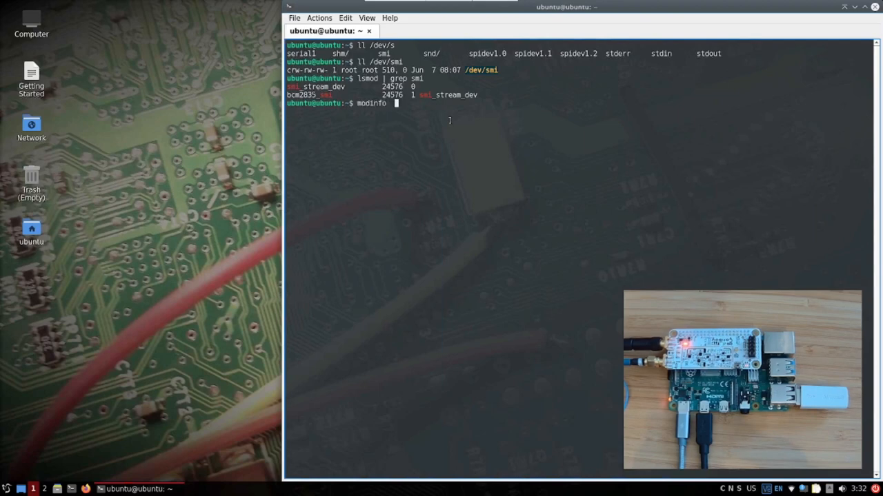
pyautogui.write('smi_stream_dev')
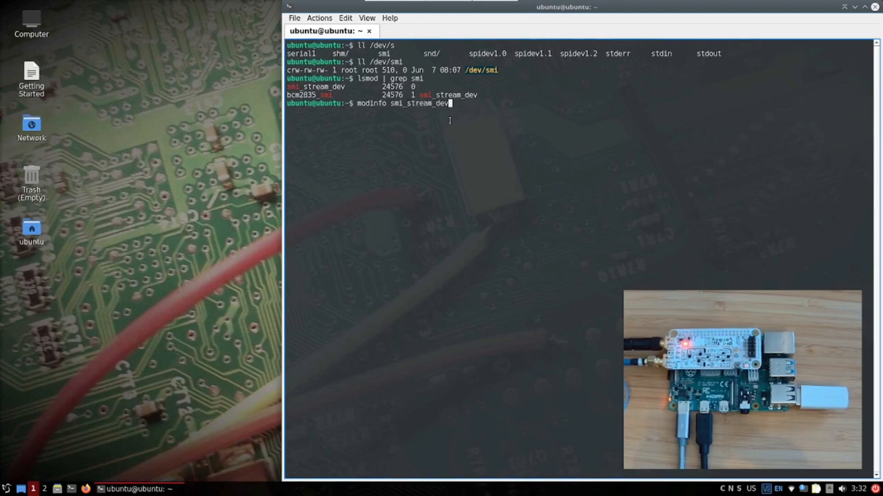
pyautogui.press('Return')
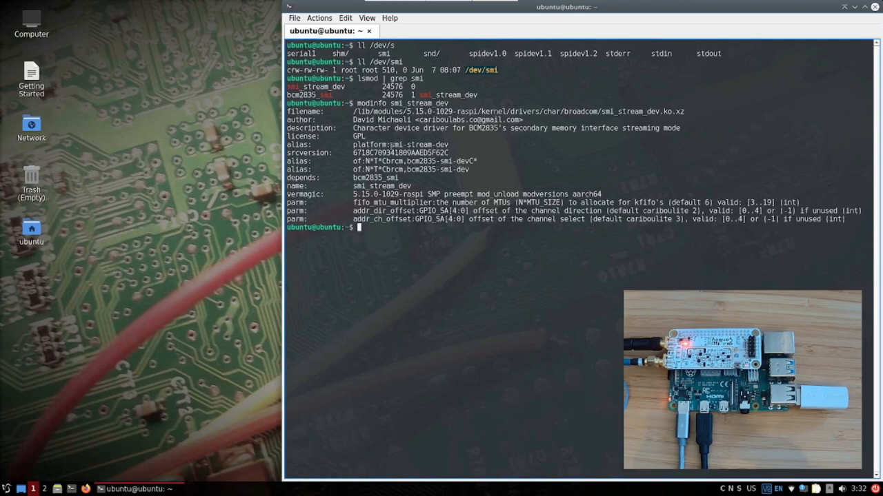
pyautogui.doubleClick(419, 144)
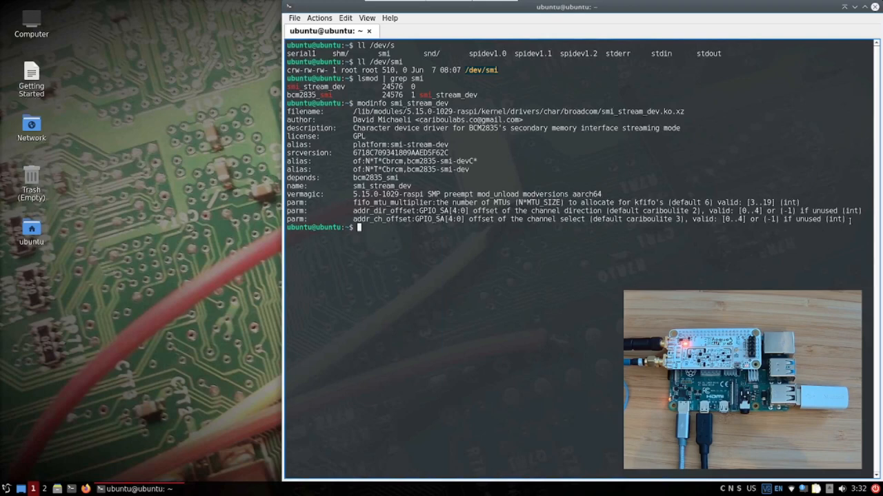
pyautogui.moveTo(379, 228)
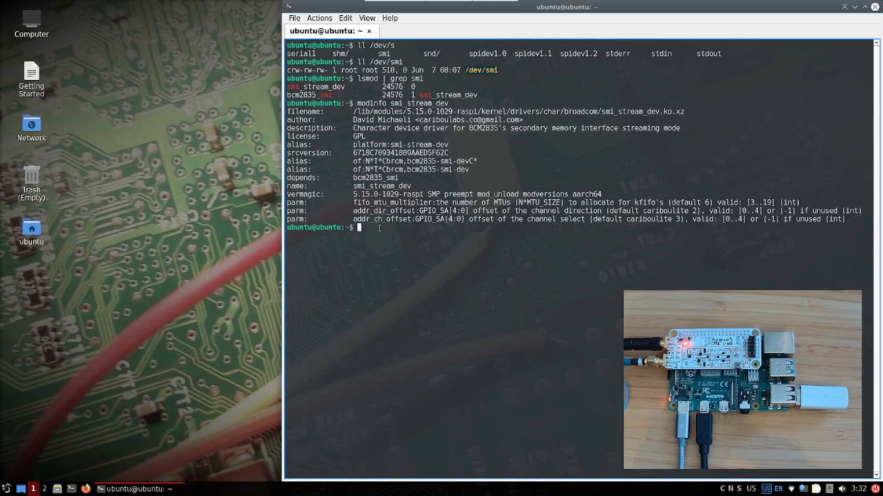
pyautogui.moveTo(569, 264)
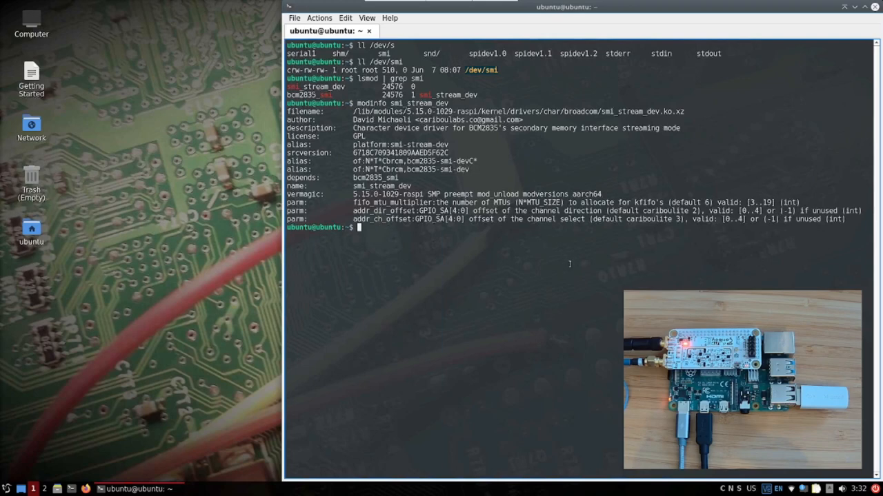
pyautogui.moveTo(768, 231)
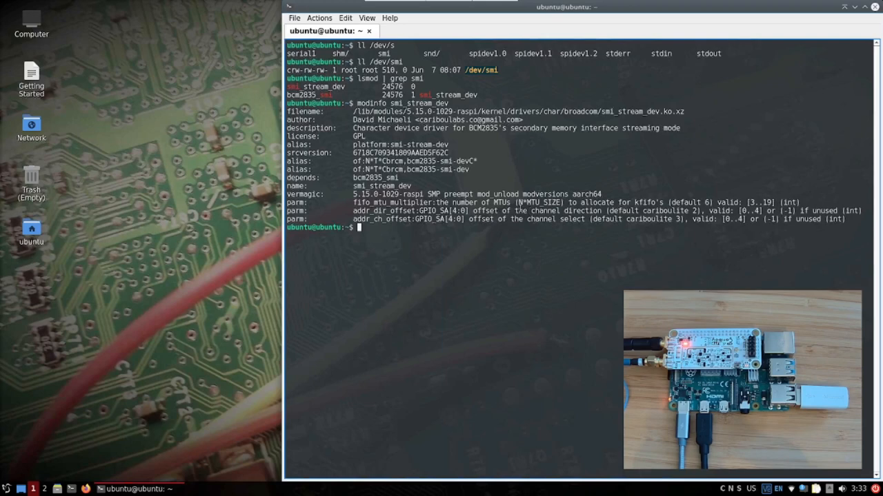
pyautogui.press('Return')
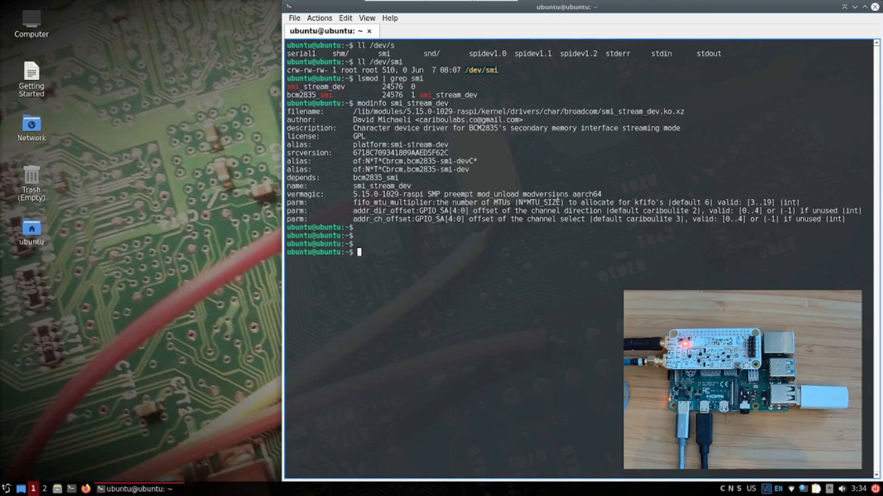
# - List /etc/modprobe.d, showing smi_stream_mod_cariboulite.conf and blacklist-bcm_smi.conf among the configs
pyautogui.write('ll')
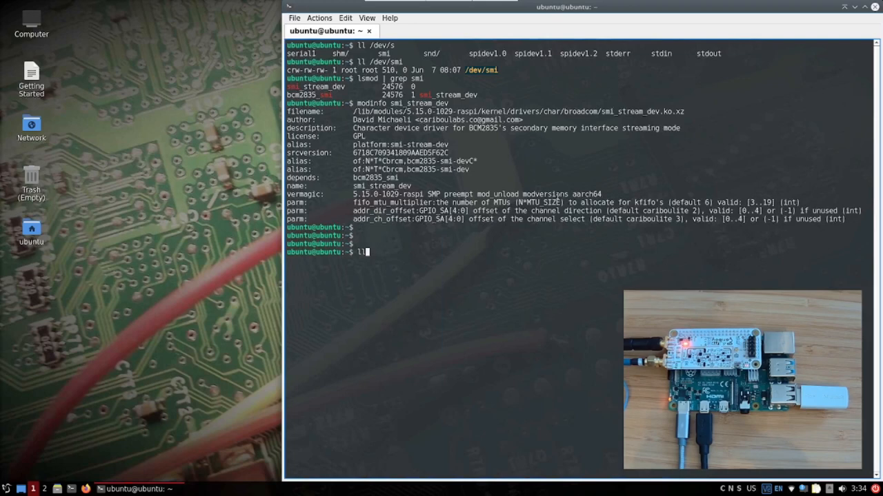
pyautogui.write('/etc')
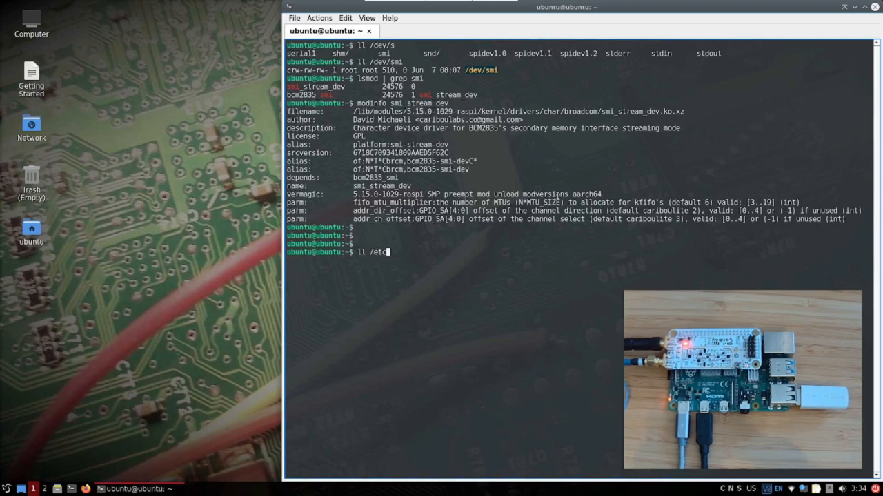
pyautogui.write('mod')
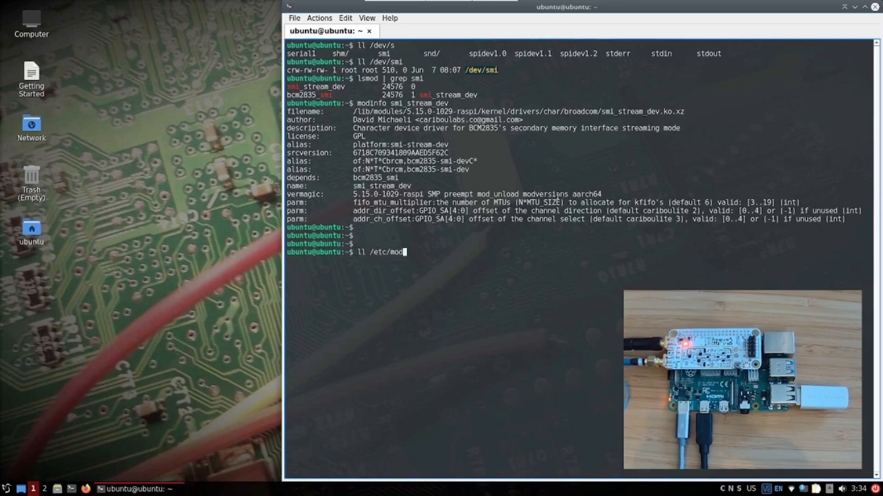
pyautogui.press('Tab')
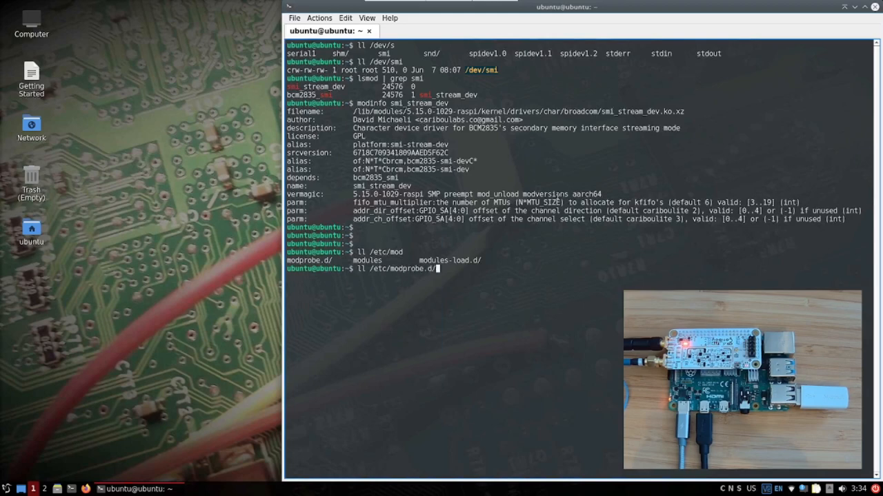
pyautogui.press('Return')
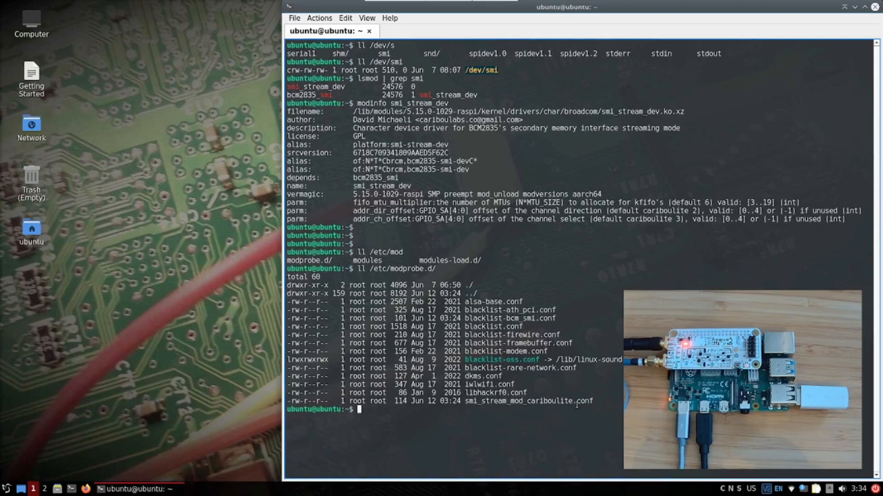
pyautogui.doubleClick(527, 400)
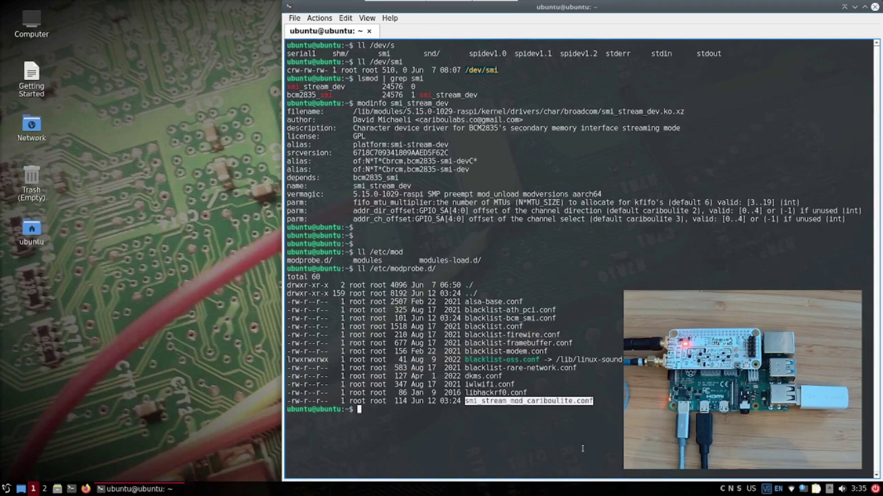
# - Print smi_stream_mod_cariboulite.conf and highlight fifo_mtu_multiplier=6, addr_dir_offset=2 and addr_ch_offset=3
pyautogui.write('ll /etc/modprobe.d/smi_stream_mod_cariboulite.conf')
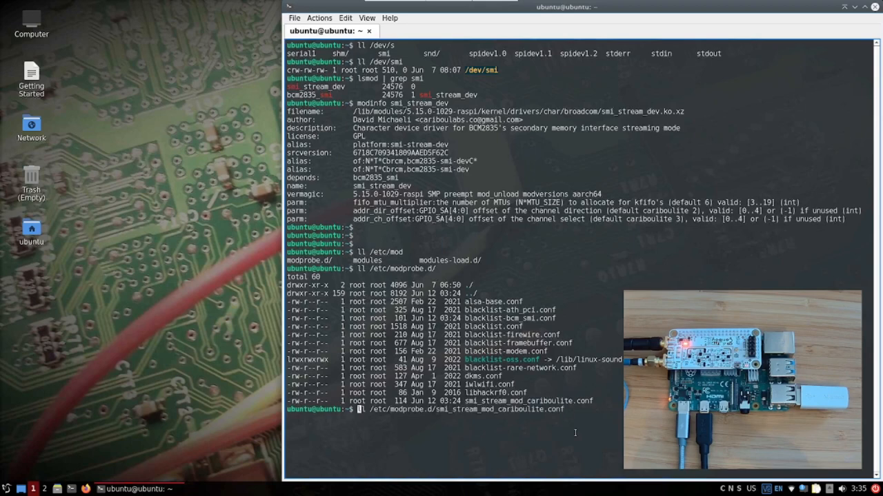
pyautogui.write('nano')
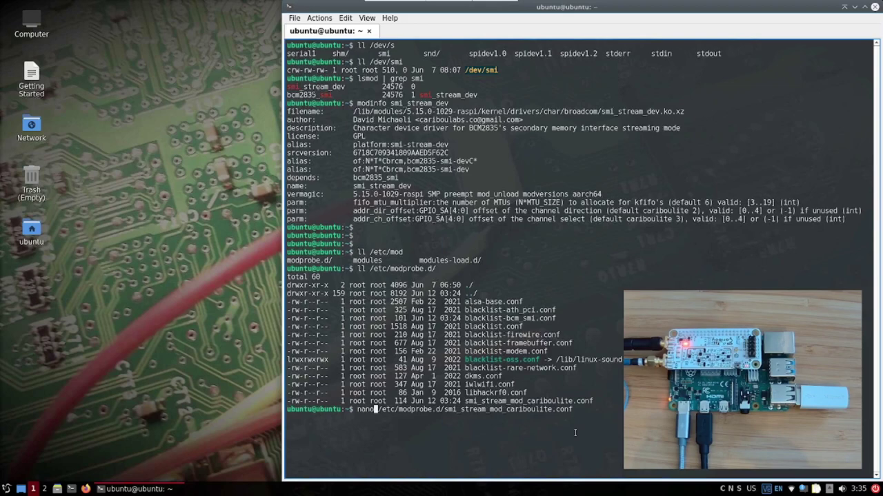
pyautogui.write('cat')
pyautogui.press('Return')
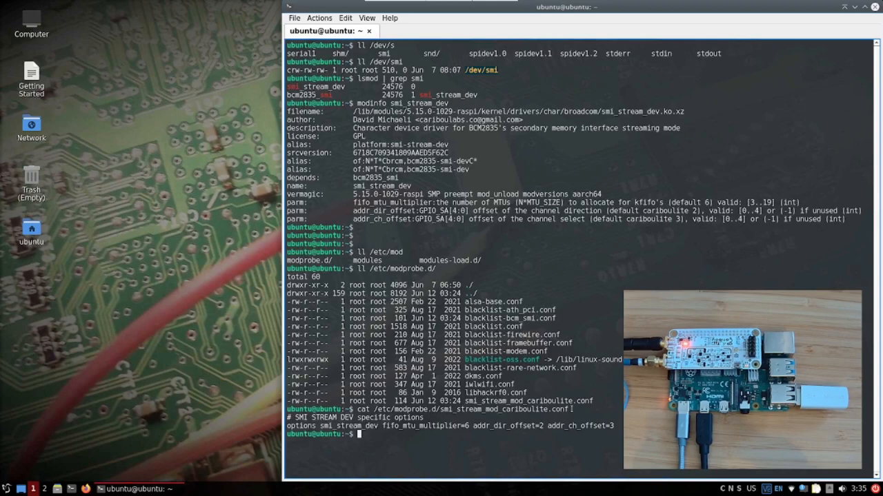
pyautogui.doubleClick(462, 409)
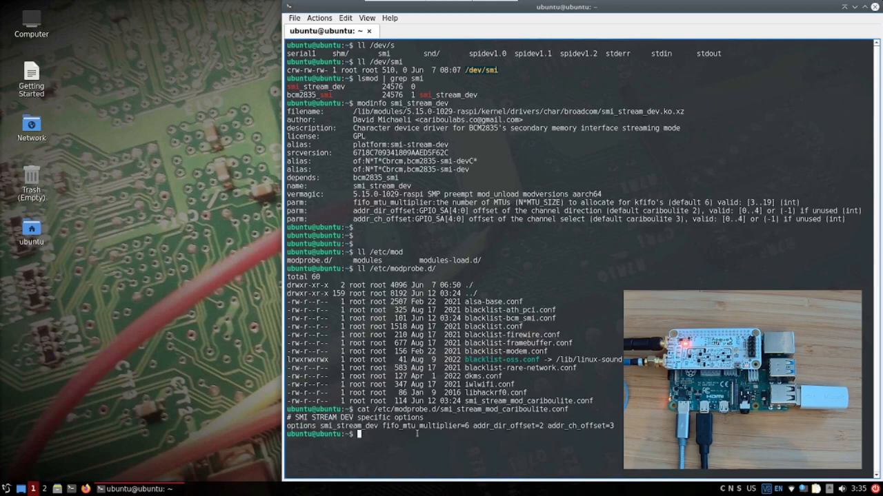
pyautogui.doubleClick(419, 425)
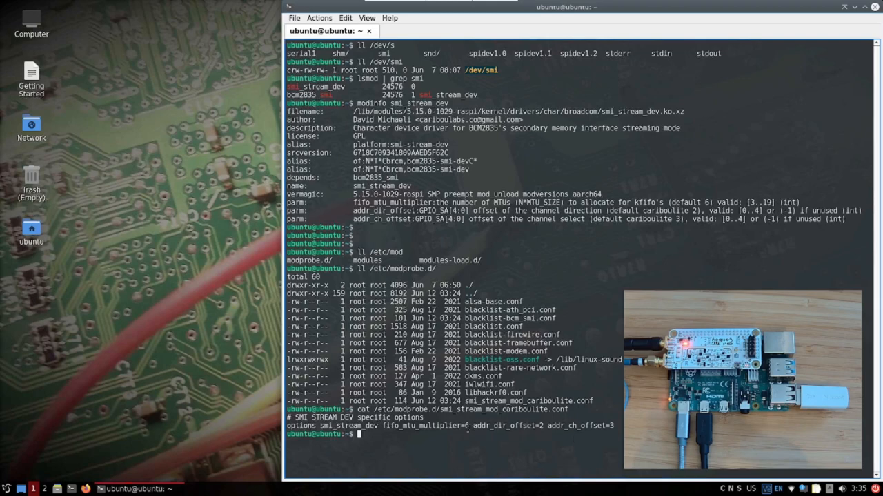
pyautogui.doubleClick(424, 426)
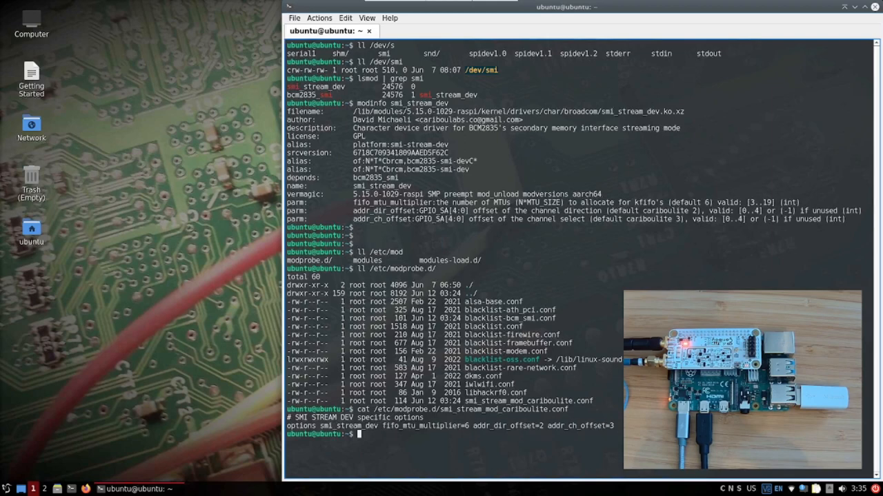
# - List /etc/modules-load.d and print smi_stream_mod.conf, which loads smi_stream_dev at startup
pyautogui.write('cat /etc/modprobe.d/smi_stream_mod_cariboulite.conf')
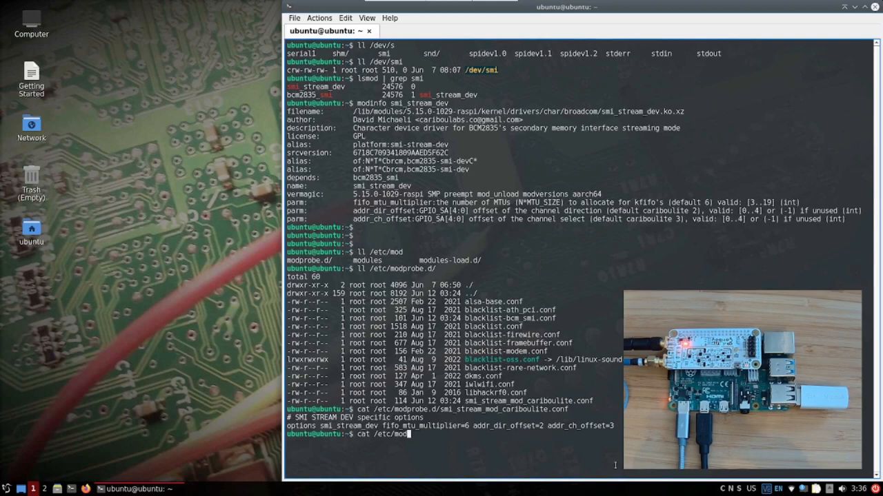
pyautogui.press('Tab')
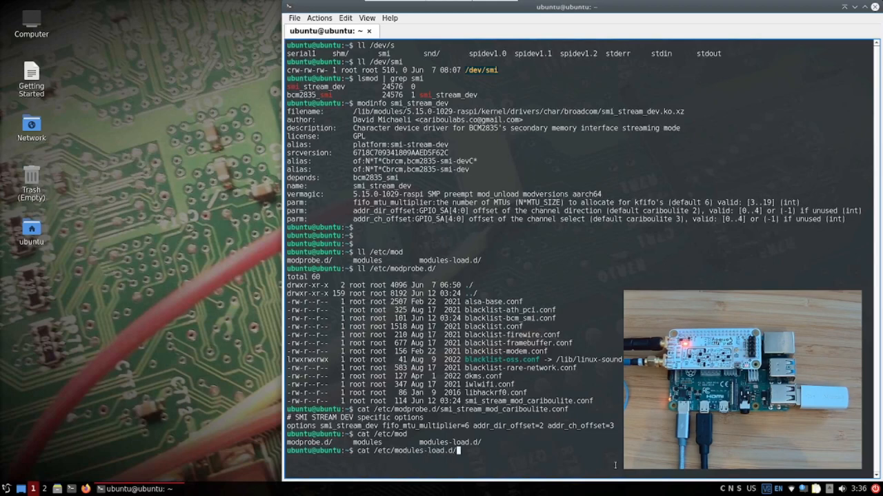
pyautogui.press('Return')
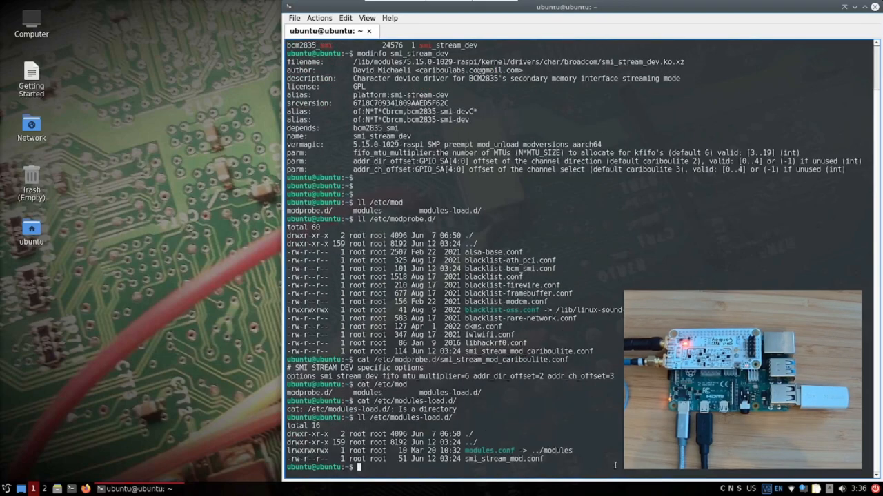
pyautogui.write('ll /etc/modules-load.d/smi_stream_mod.conf')
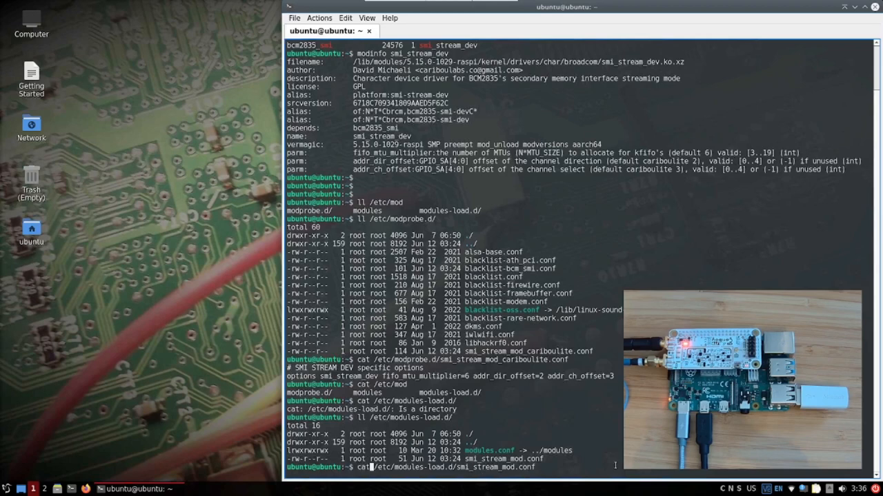
pyautogui.press('Return')
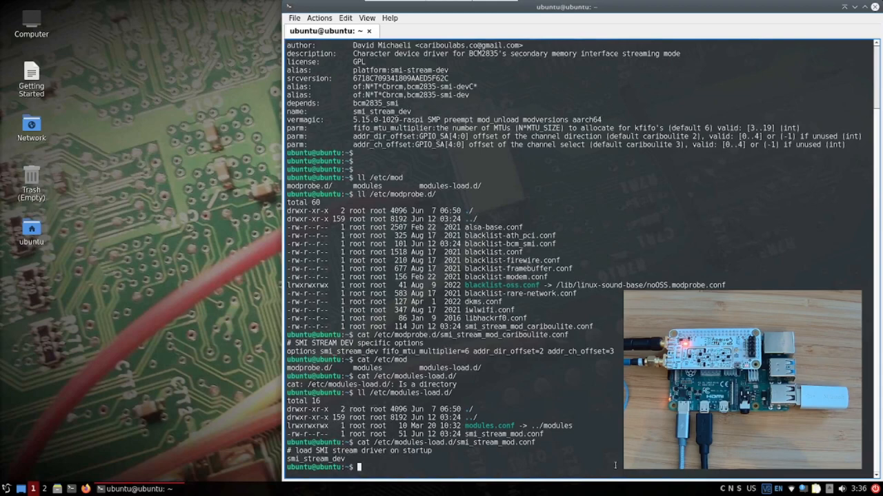
# - Print blacklist-bcm_smi.conf, showing bcm2835_smi_dev blacklisted in favour of smi_stream_dev
pyautogui.write('cat /etc/modules-load.d/smi_stream_mod.conf')
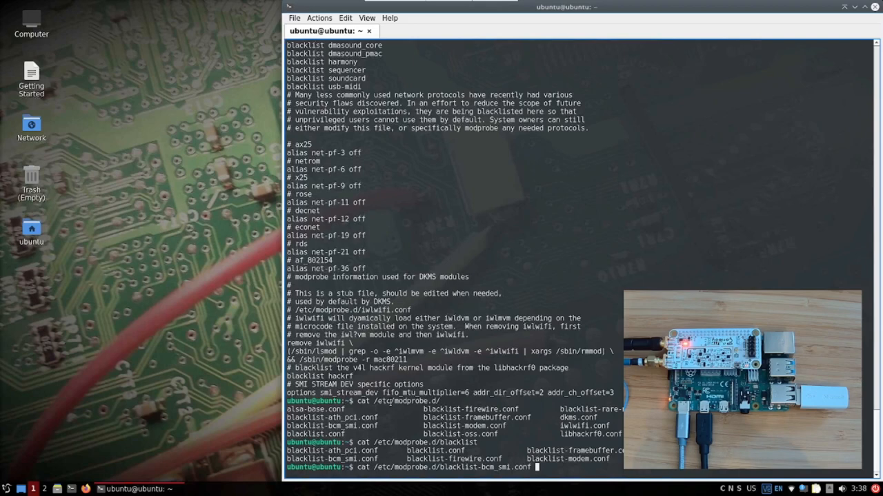
pyautogui.press('Return')
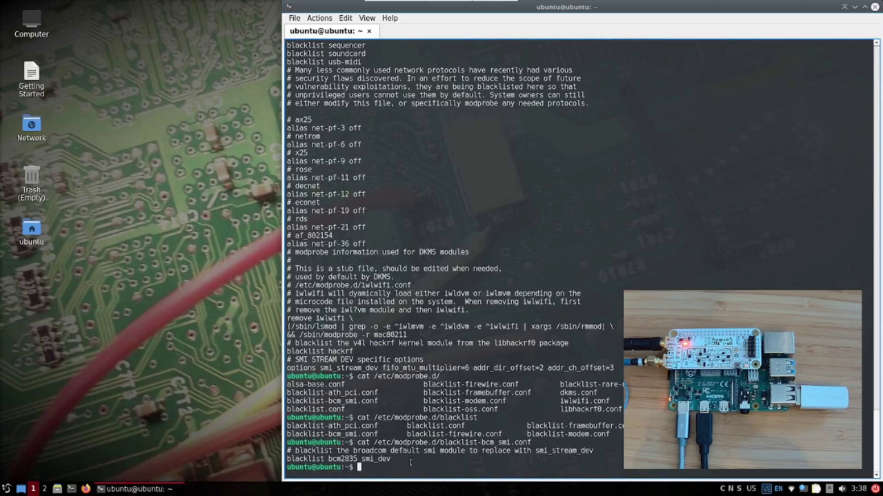
pyautogui.moveTo(480, 477)
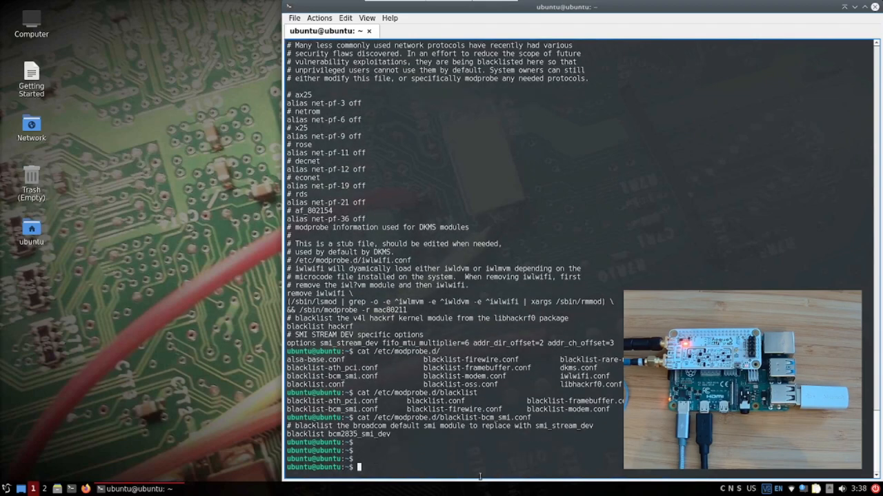
# - List the home folder and move into the projects/cariboulite build folder
pyautogui.write('ll')
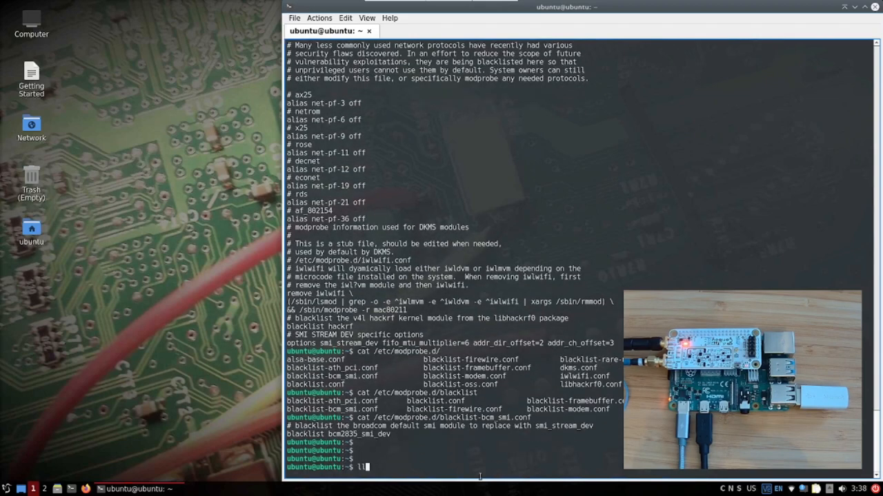
pyautogui.press('Return')
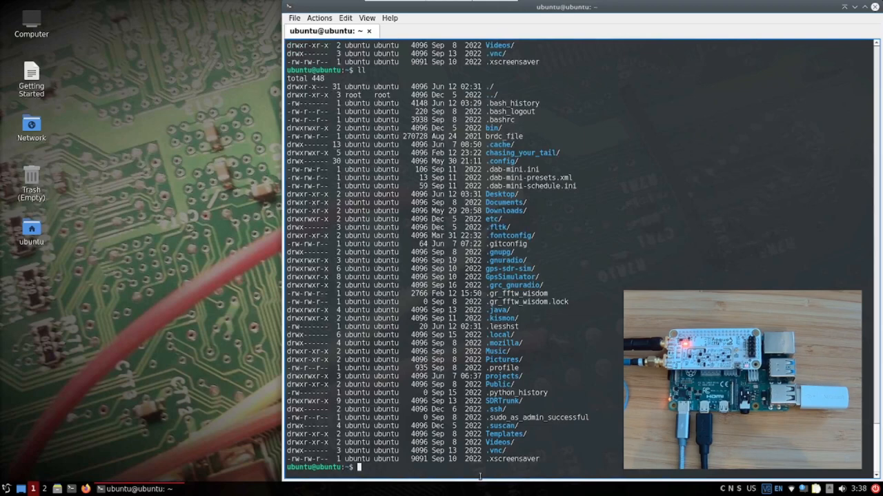
pyautogui.write('cd projects/')
pyautogui.write('clea')
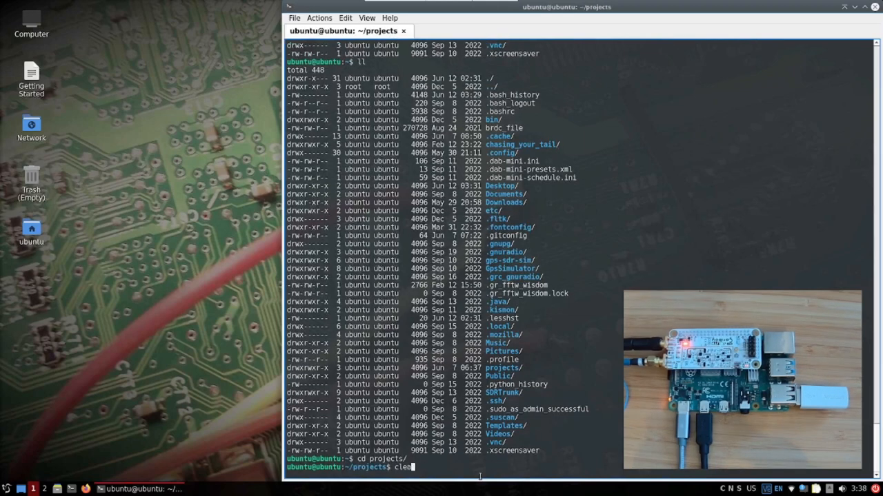
pyautogui.press('Return')
pyautogui.write('cd cariboulite/')
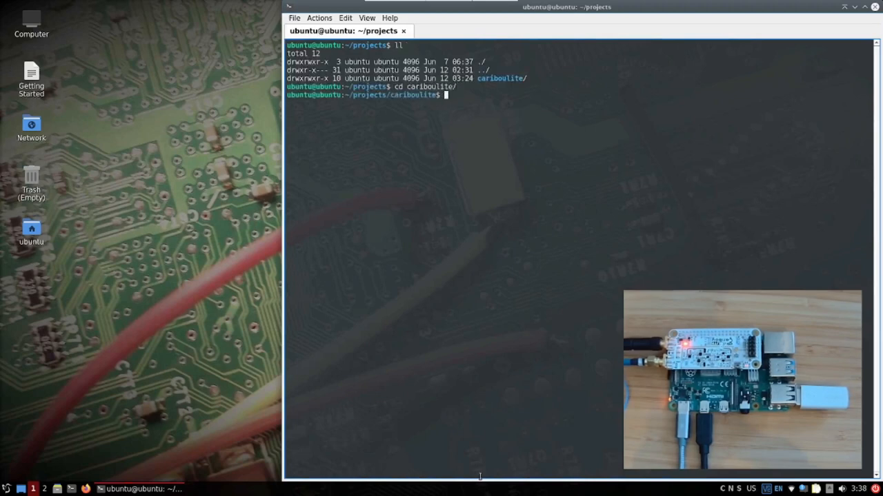
pyautogui.write('ll')
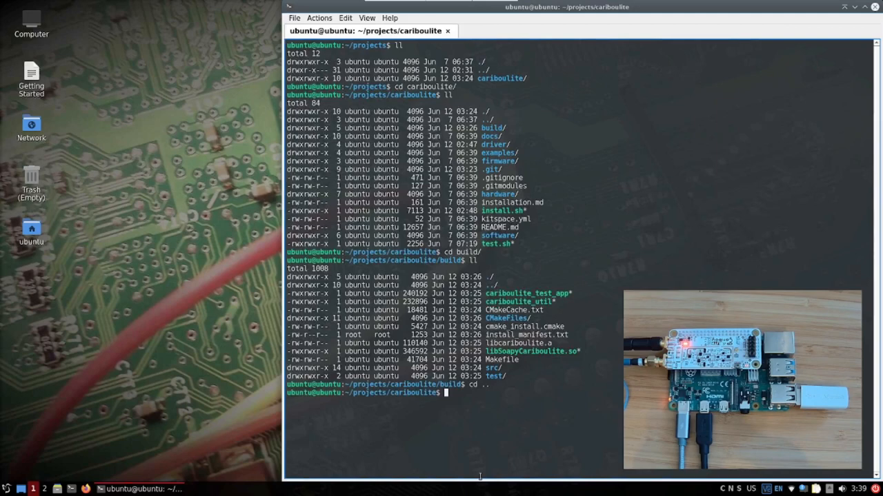
# - Confirm with 'which' that cariboulite_util is installed in /usr/bin
pyautogui.write('cariboulite_util')
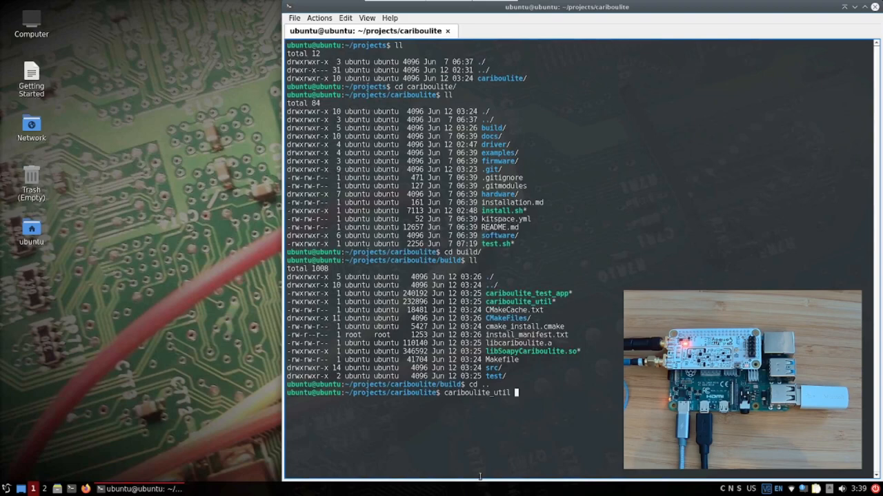
pyautogui.write('which')
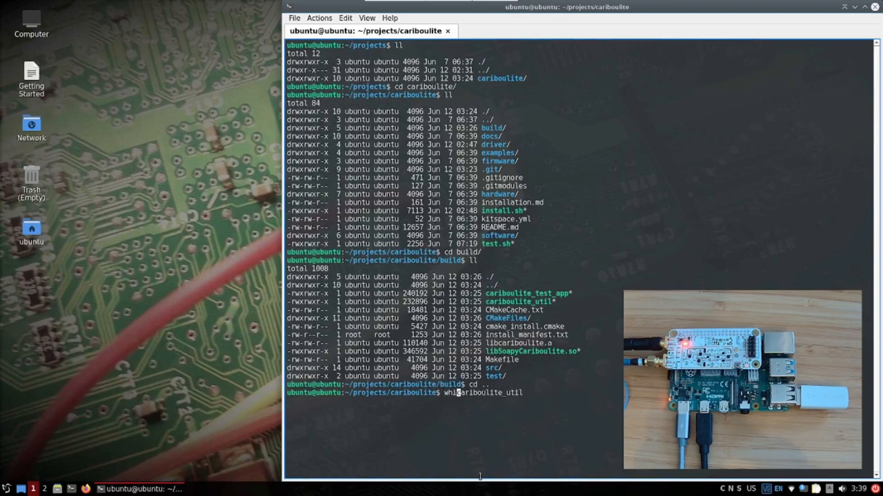
pyautogui.press('Return')
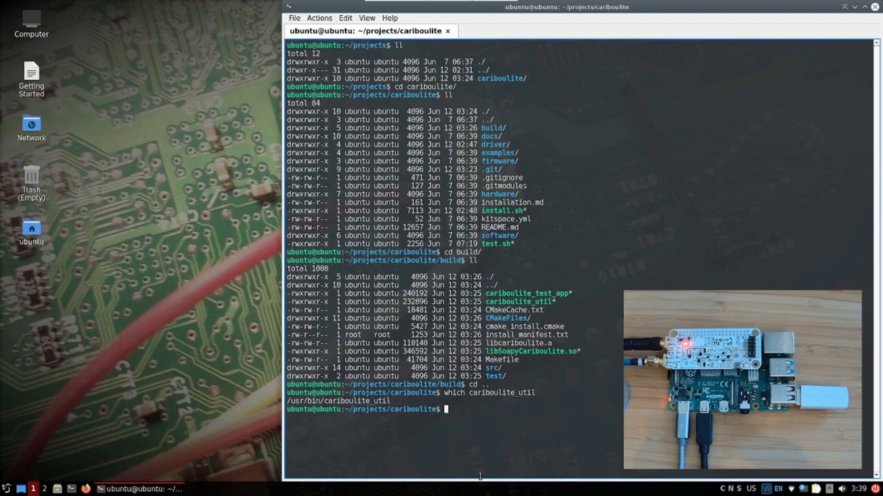
pyautogui.press('Return')
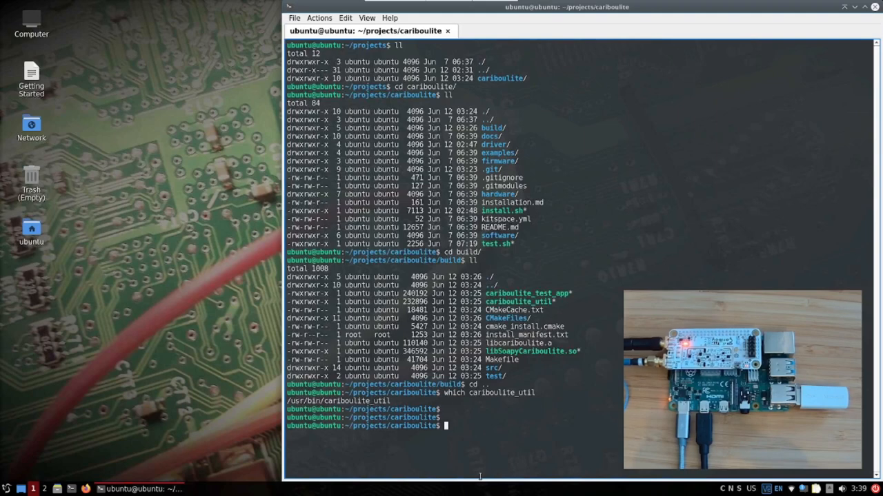
pyautogui.press('Return')
pyautogui.write('ll')
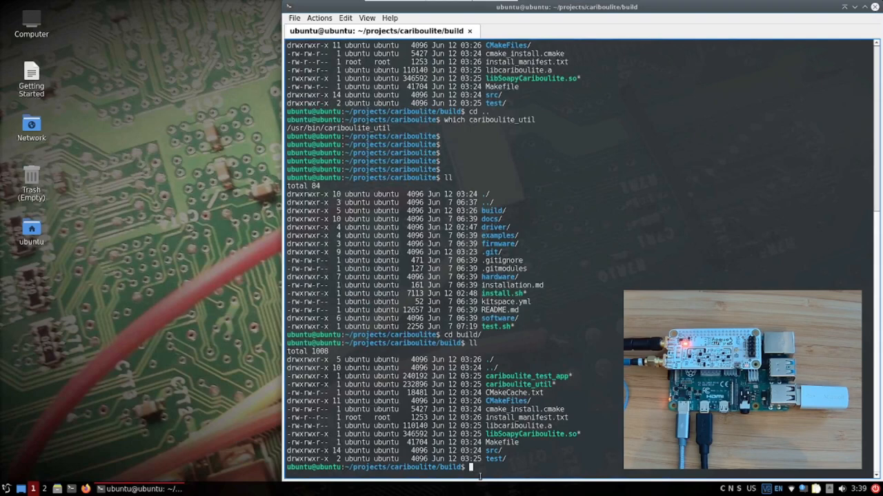
# - Launch ./cariboulite_test_app from the build folder
pyautogui.write('./cariboulite_test_app')
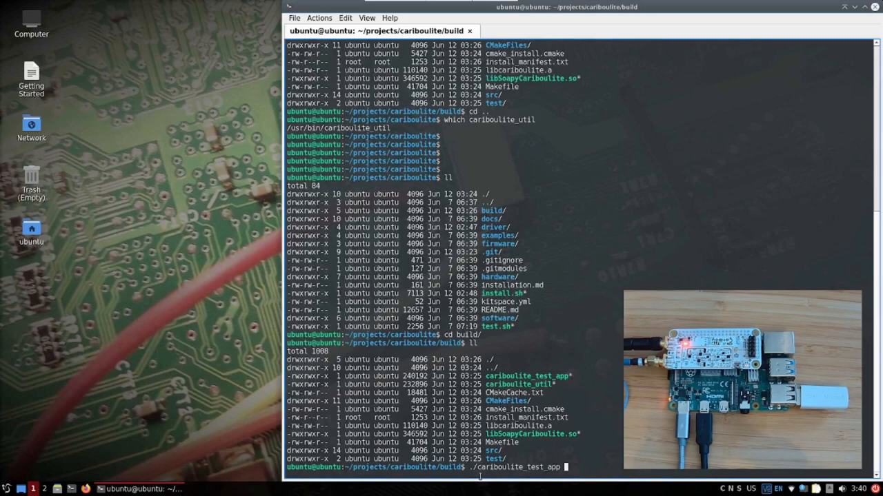
pyautogui.press('Return')
pyautogui.write('9')
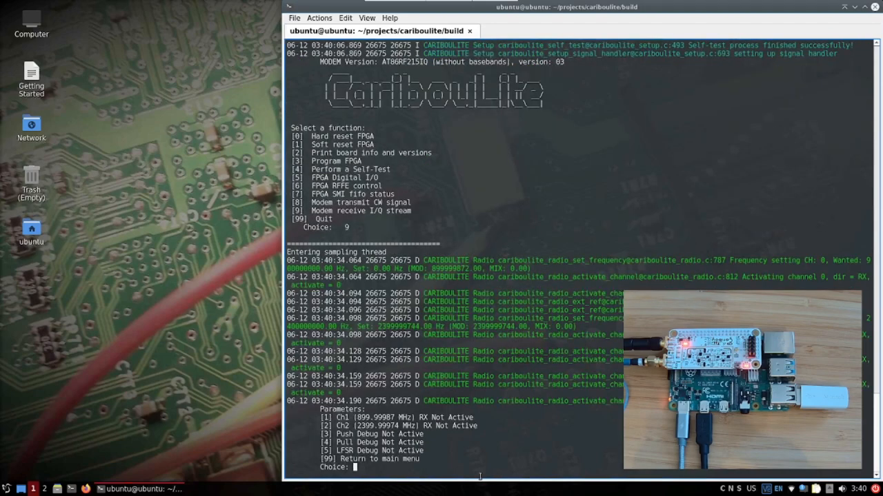
# - Activate Ch1 RX with option 1 and scroll through the streamed I/Q samples
pyautogui.write('1')
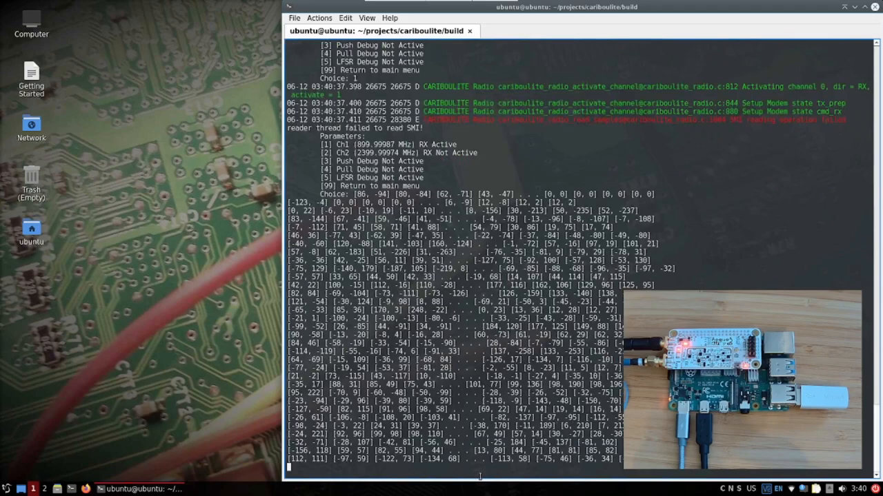
pyautogui.scroll(-3)
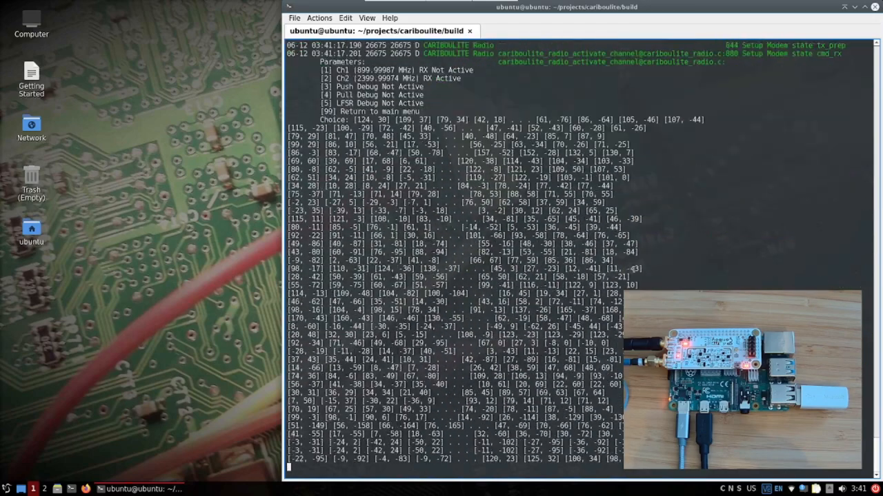
pyautogui.scroll(-3)
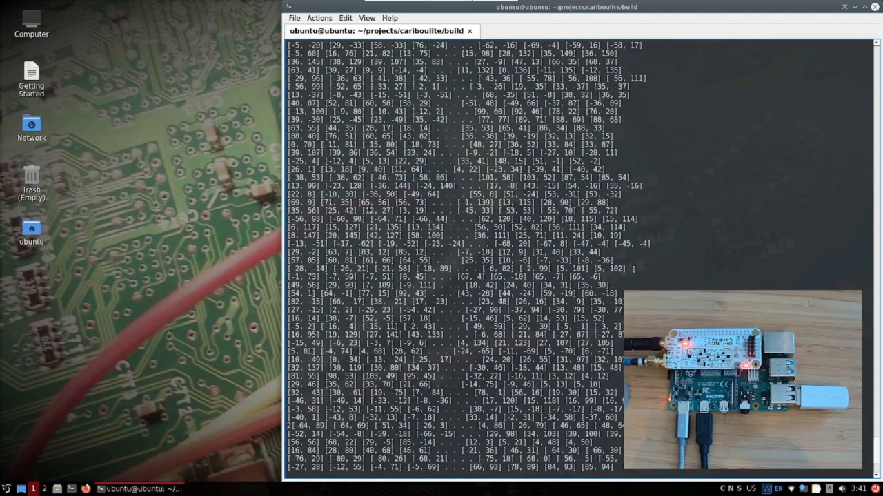
pyautogui.scroll(-3)
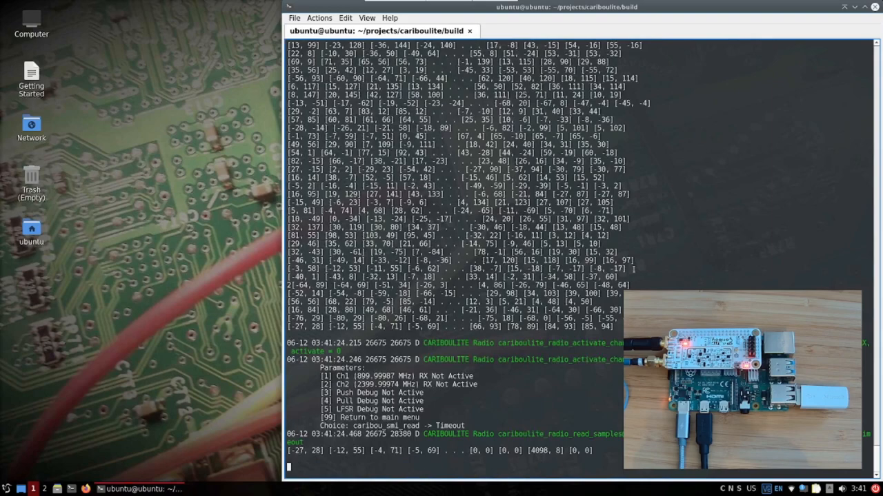